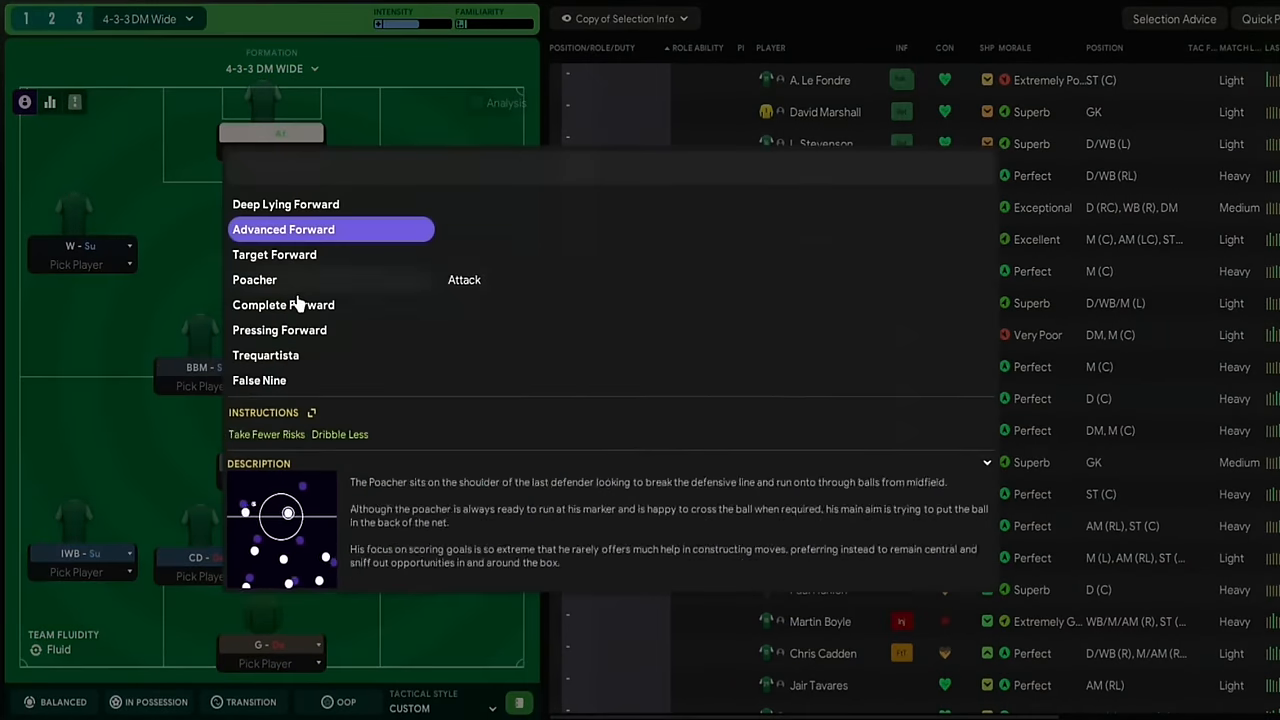
Select the lone striker in the 4-3-3 DM Wide tactic to change its role.
left_click(274, 254)
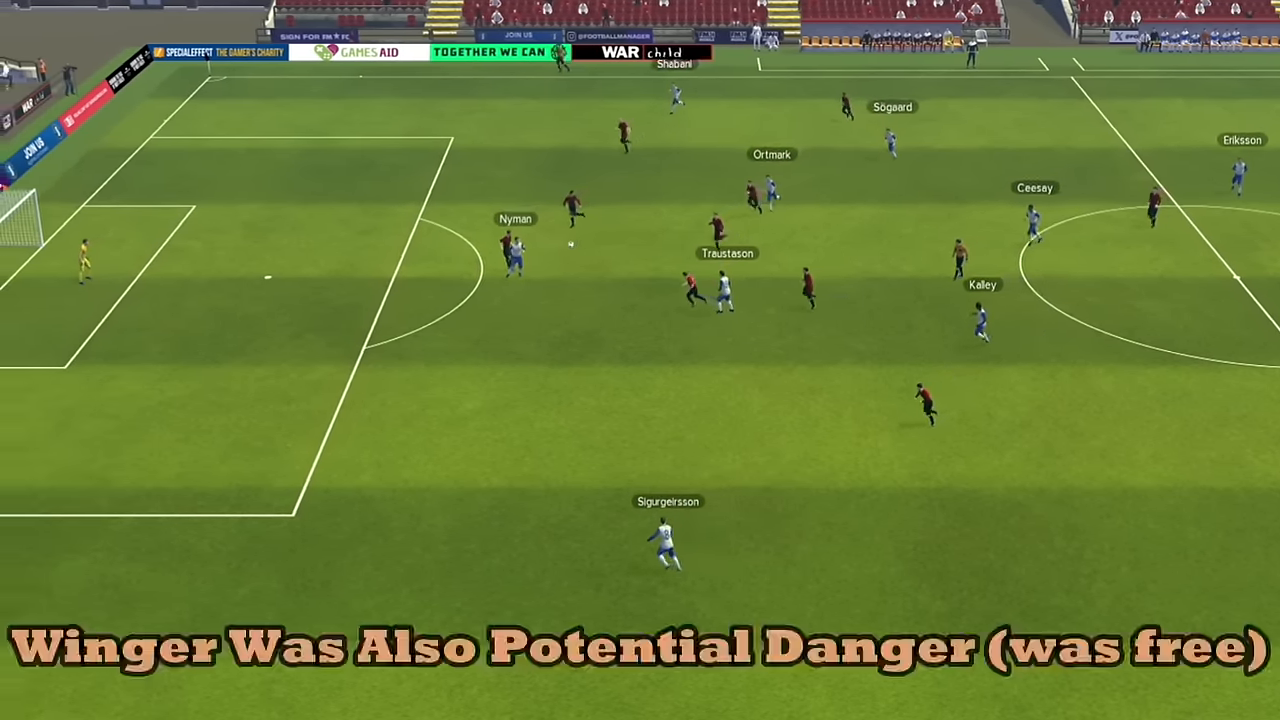
left_click(668, 540)
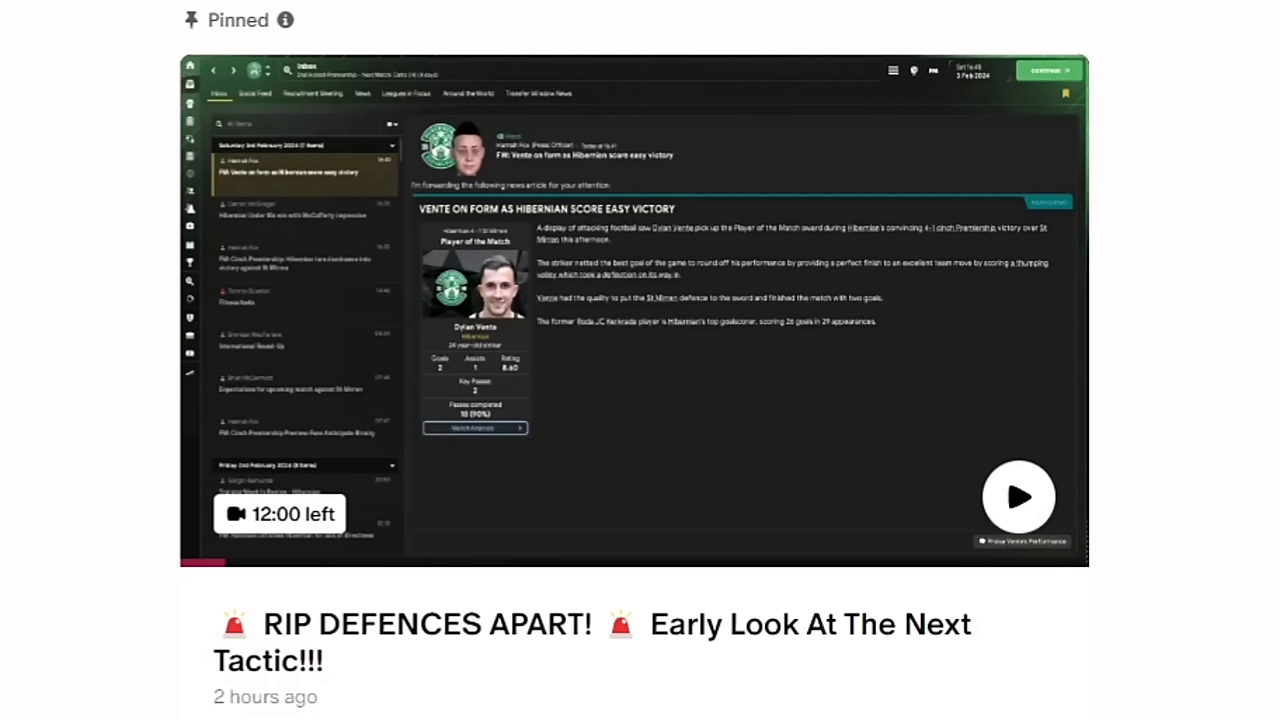
mouse_move(738, 265)
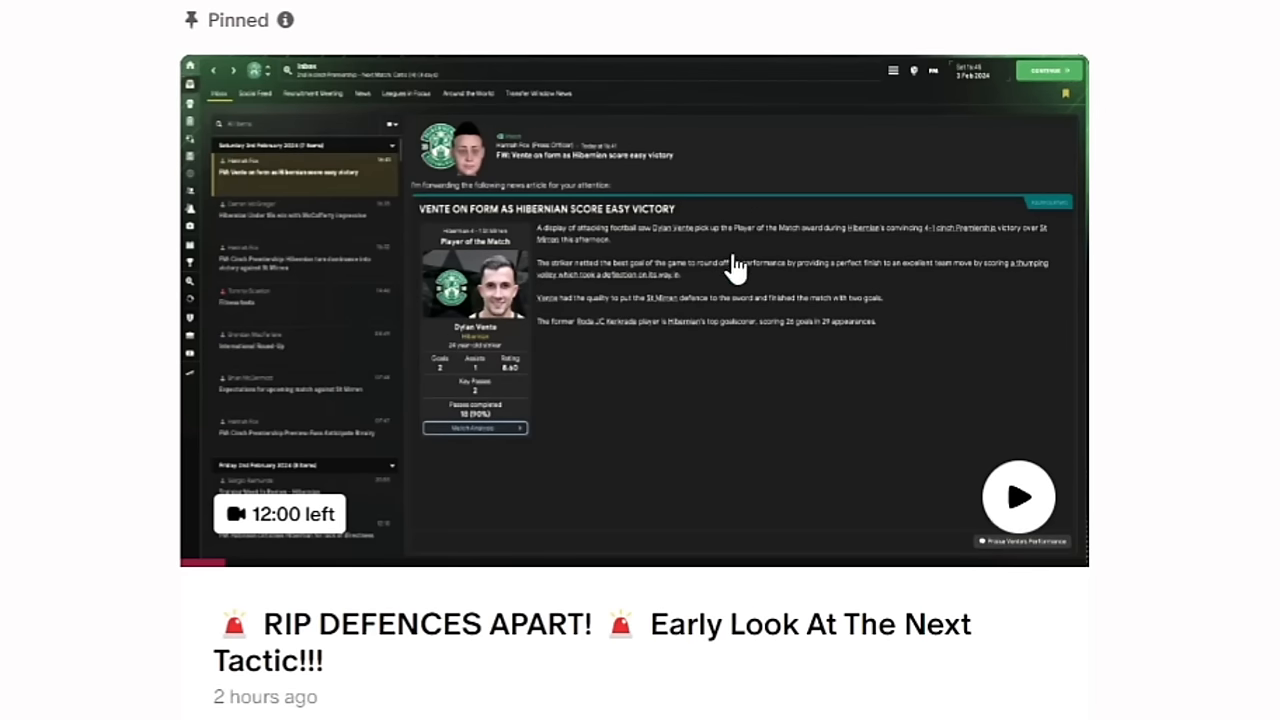
mouse_move(726, 393)
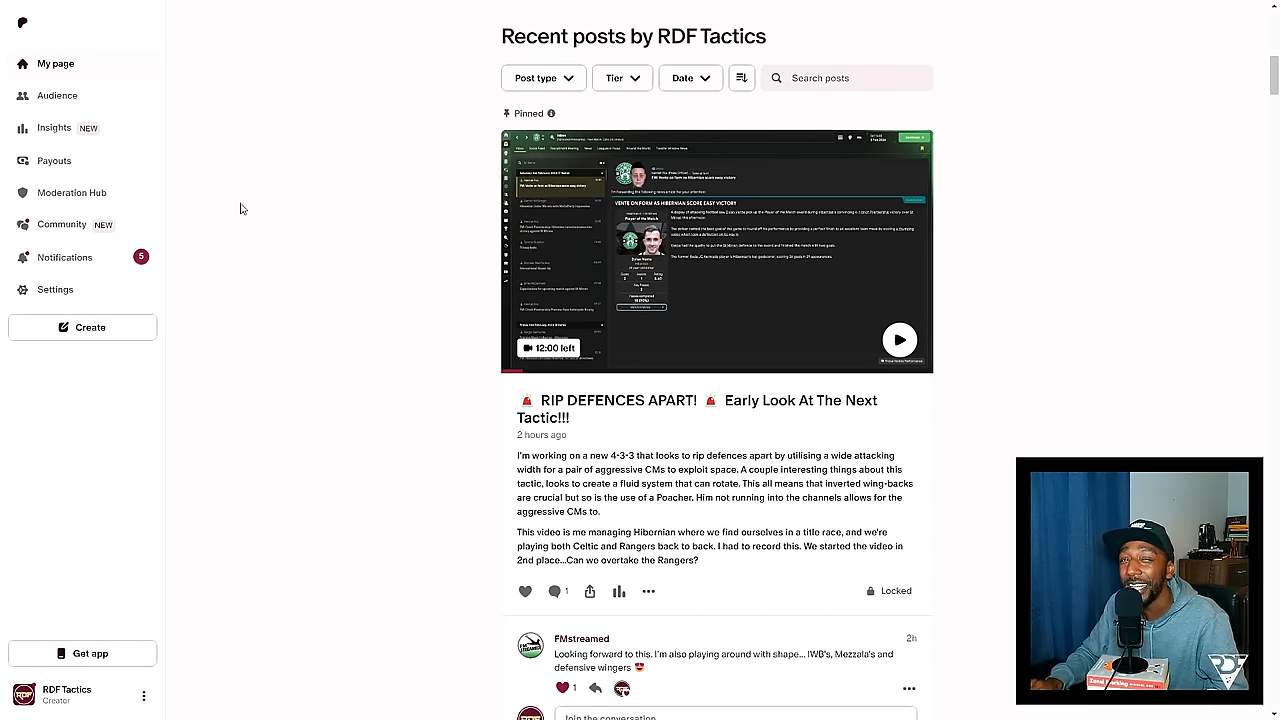
Go to the Patreon My page showing Recent posts with the pinned 'RIP DEFENCES APART!' post.
left_click(57, 95)
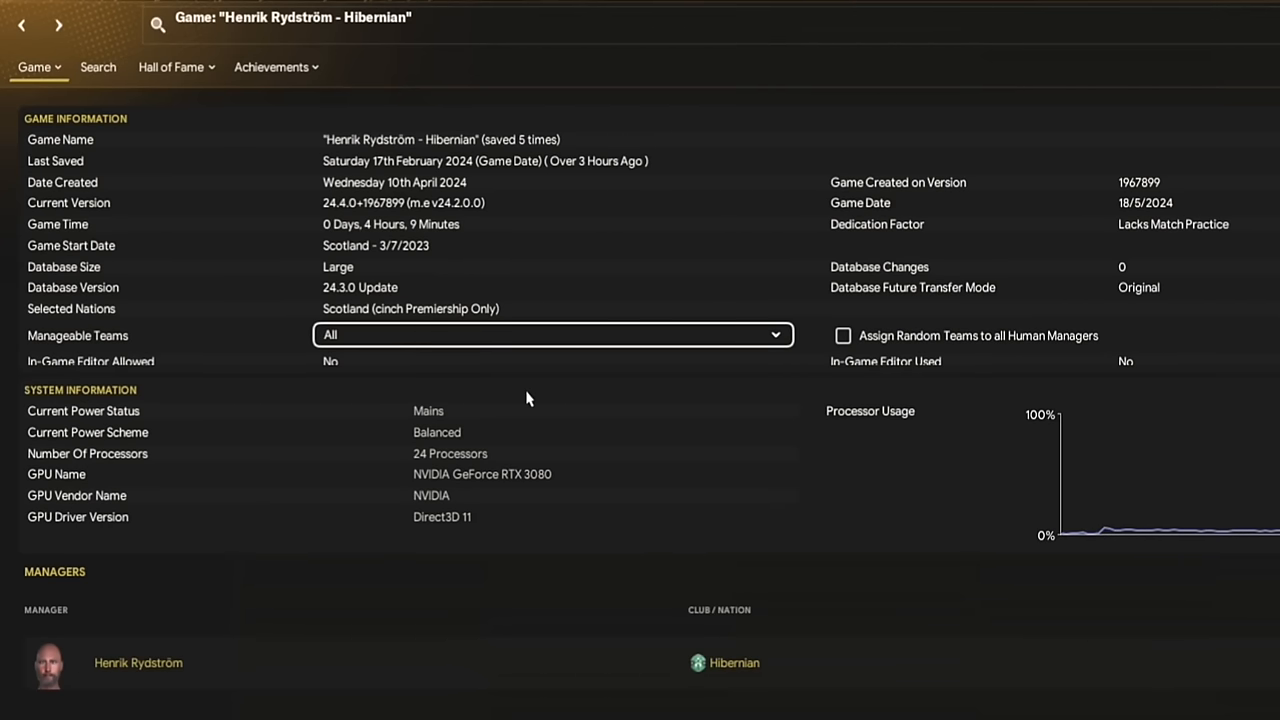
mouse_move(423, 293)
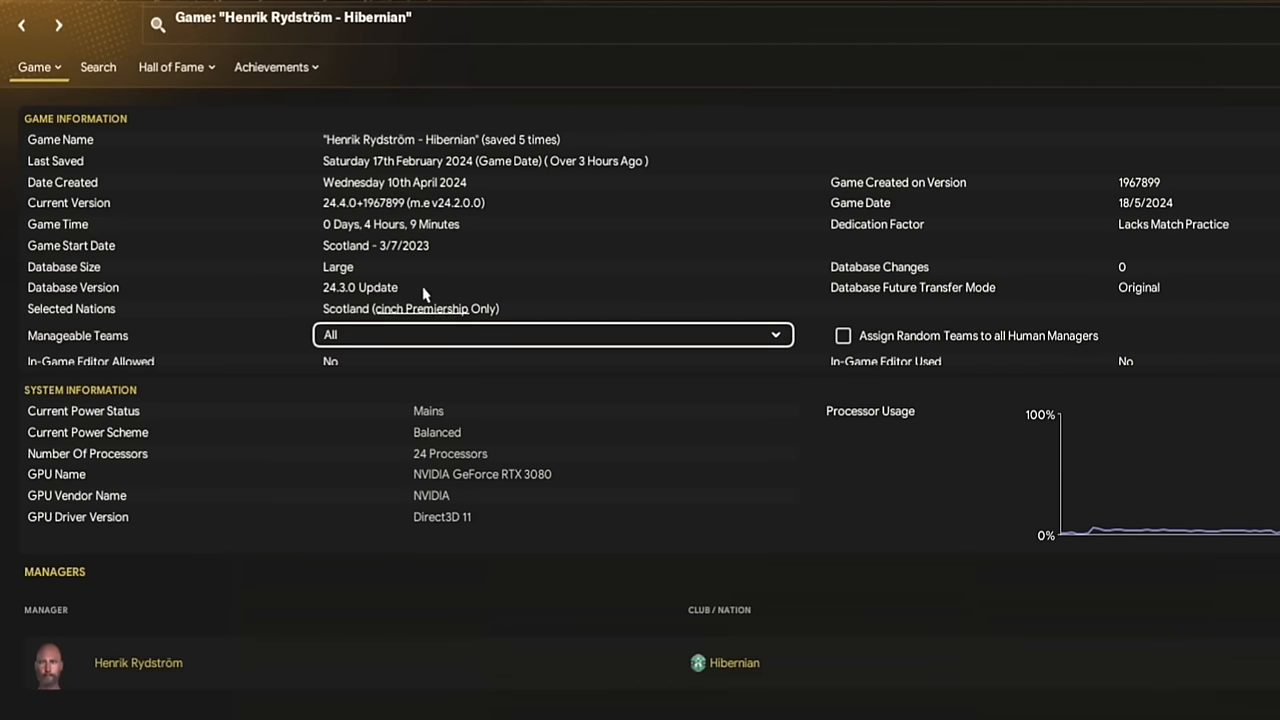
mouse_move(536, 466)
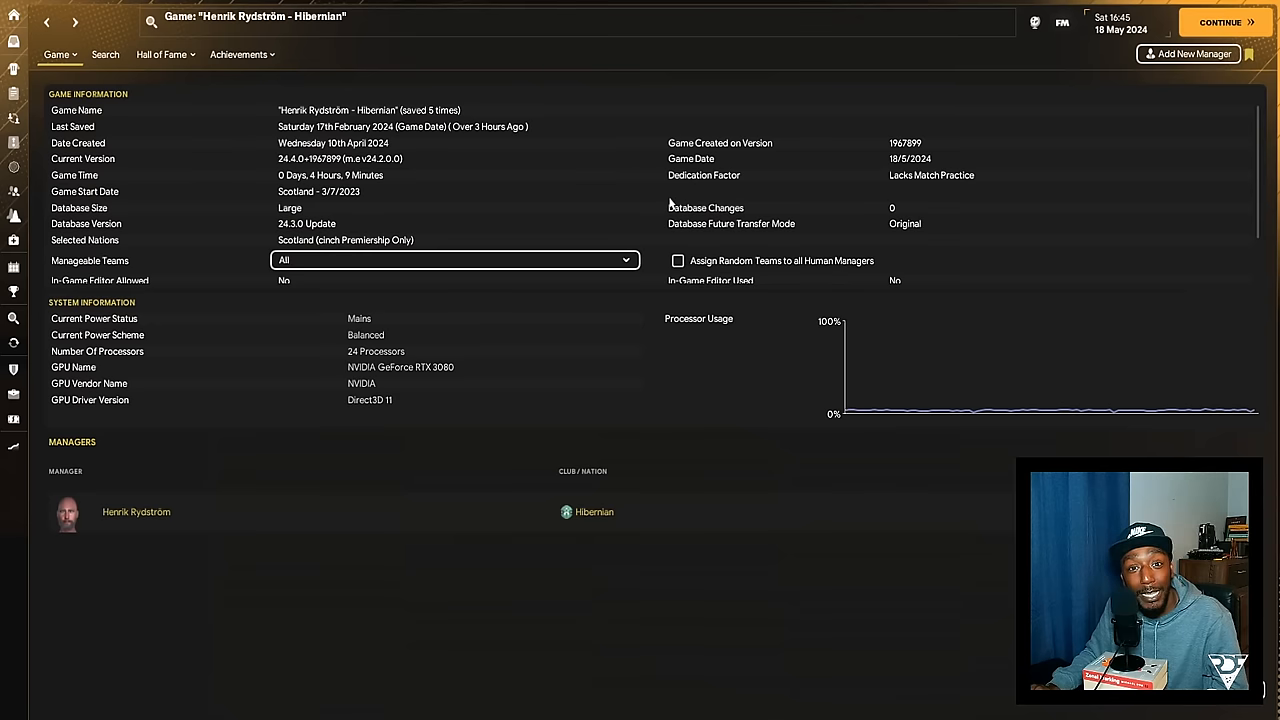
Scroll the Hibernian save's game information down to the processor, GPU and power details.
scroll("down", 3)
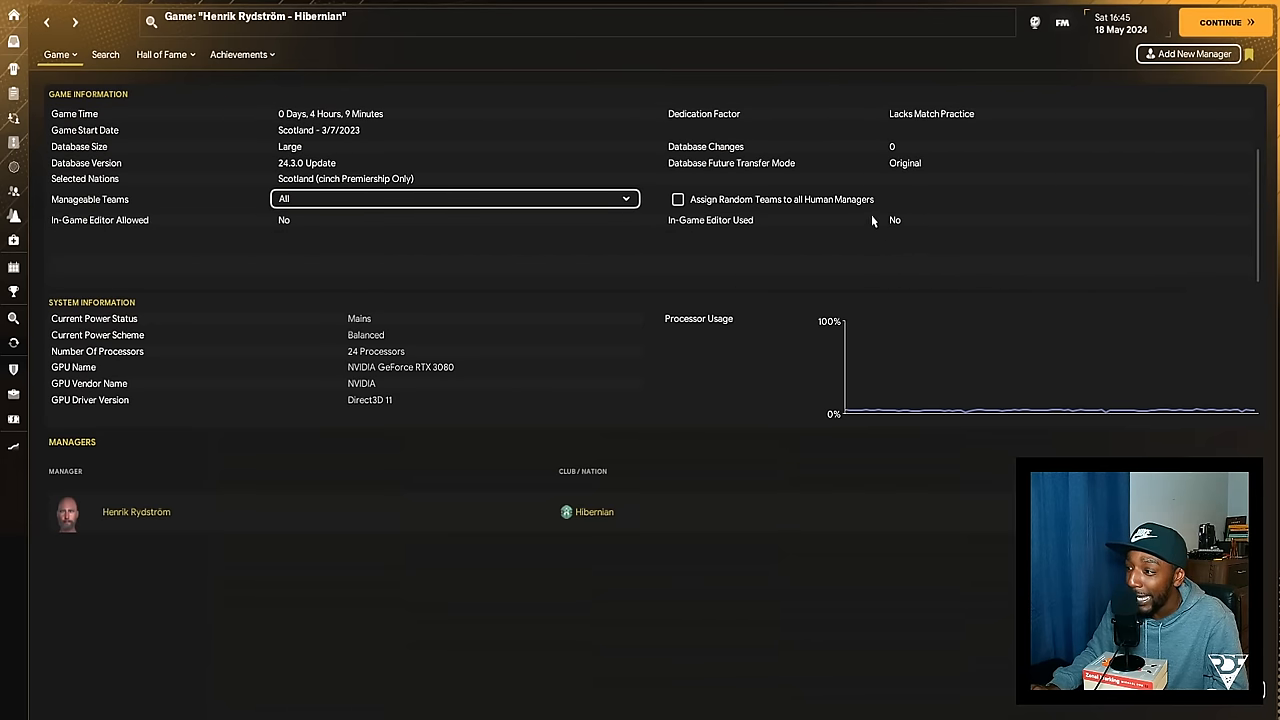
mouse_move(340, 246)
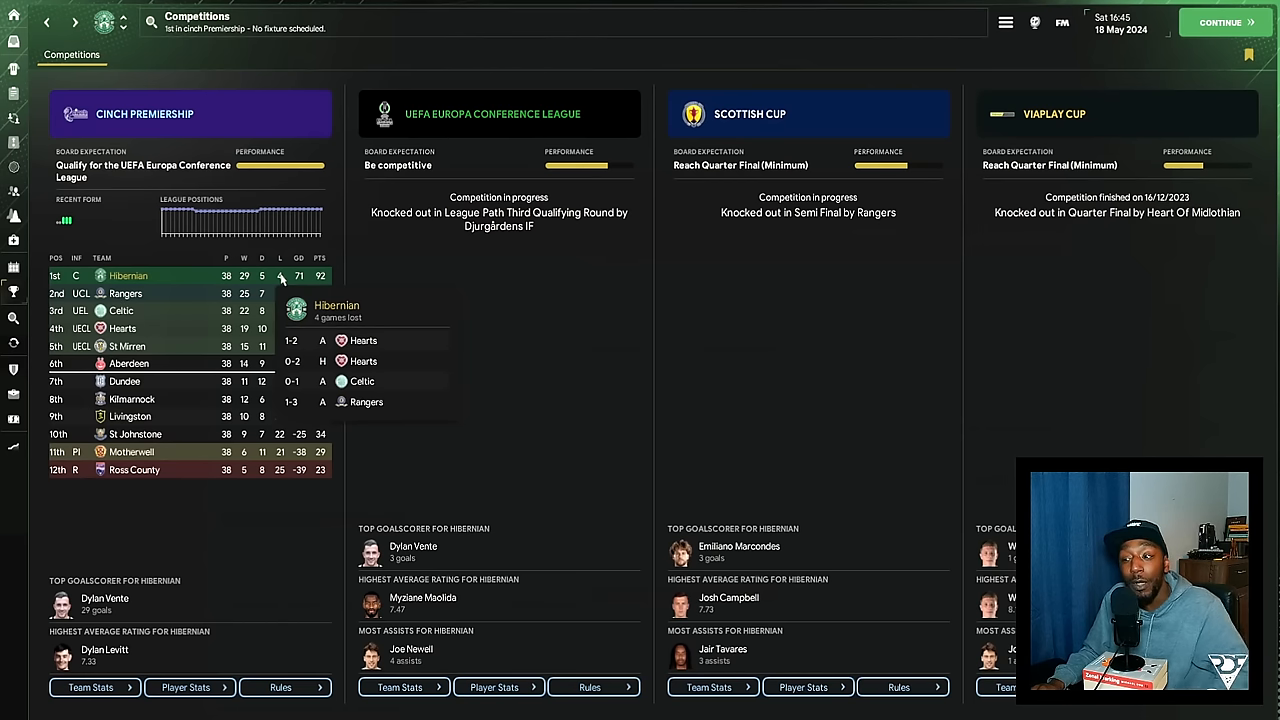
mouse_move(616, 322)
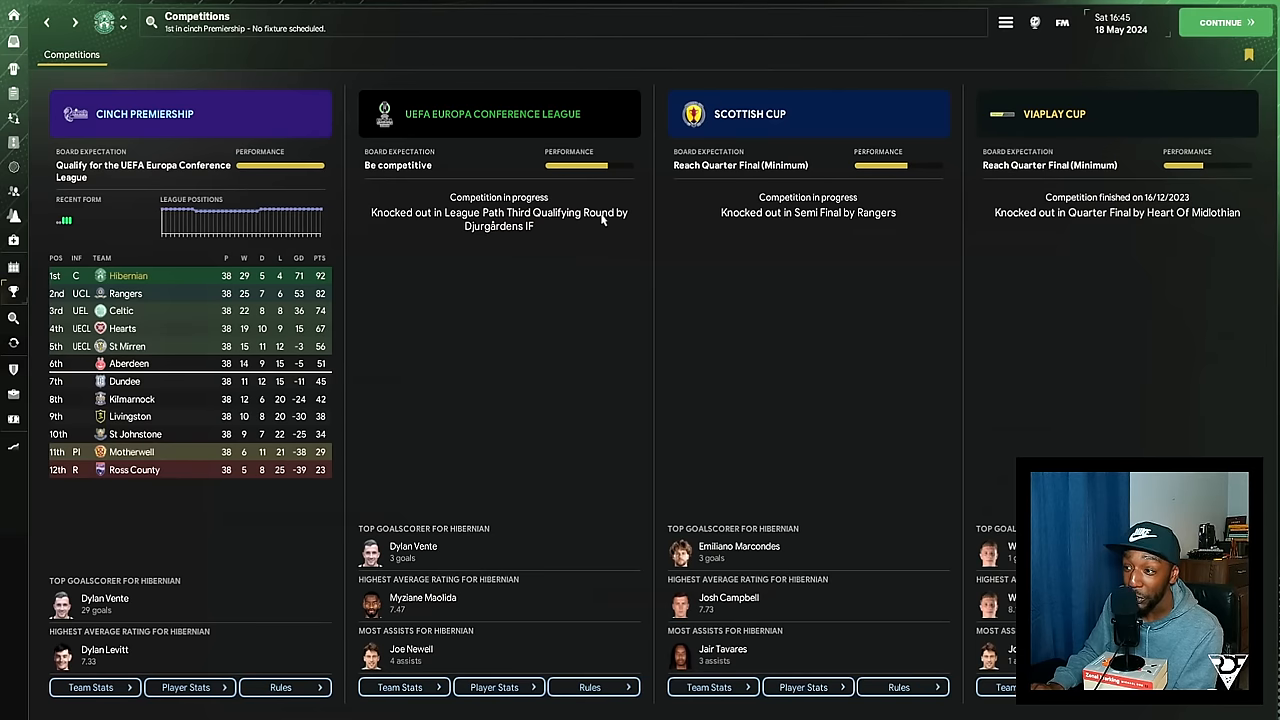
mouse_move(520, 313)
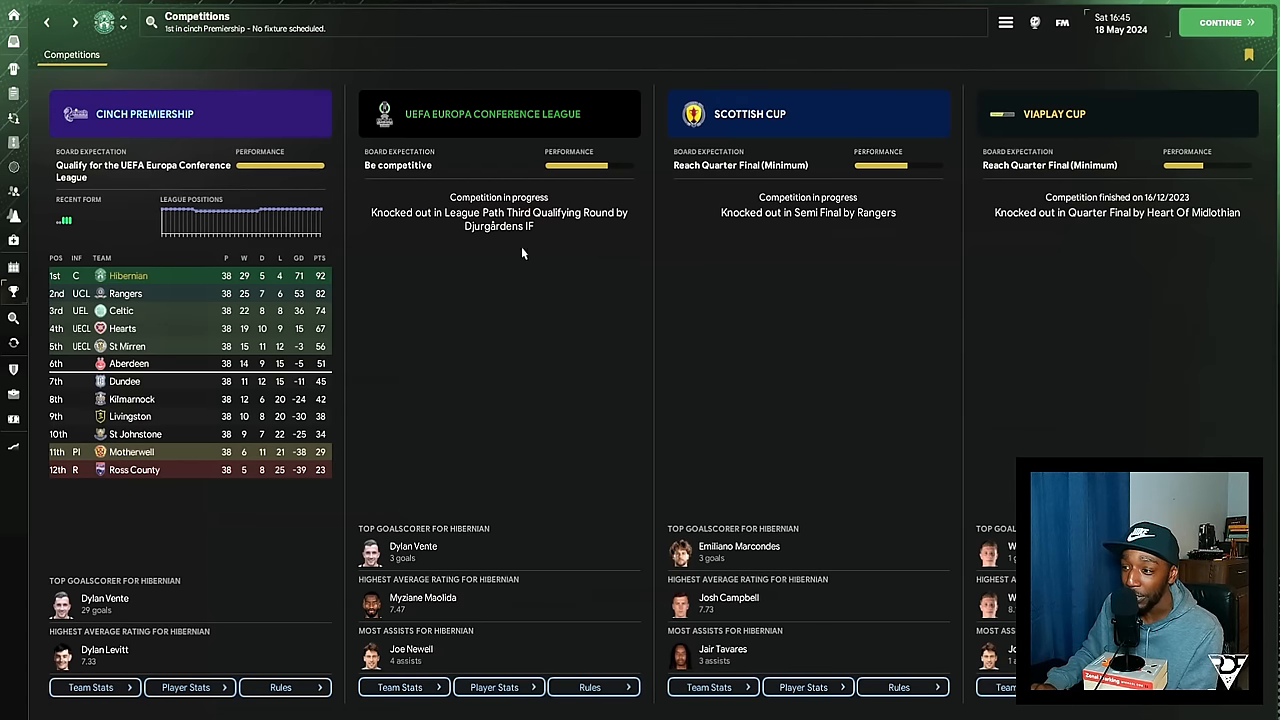
mouse_move(508, 232)
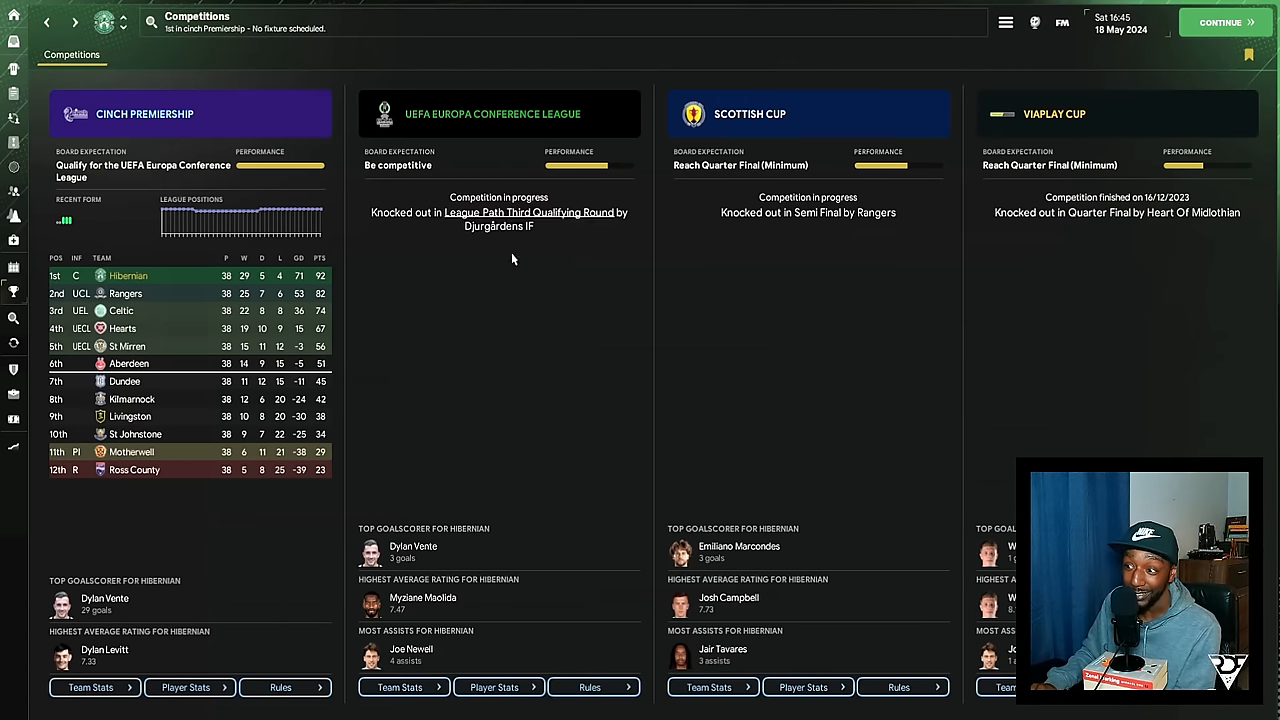
mouse_move(528, 390)
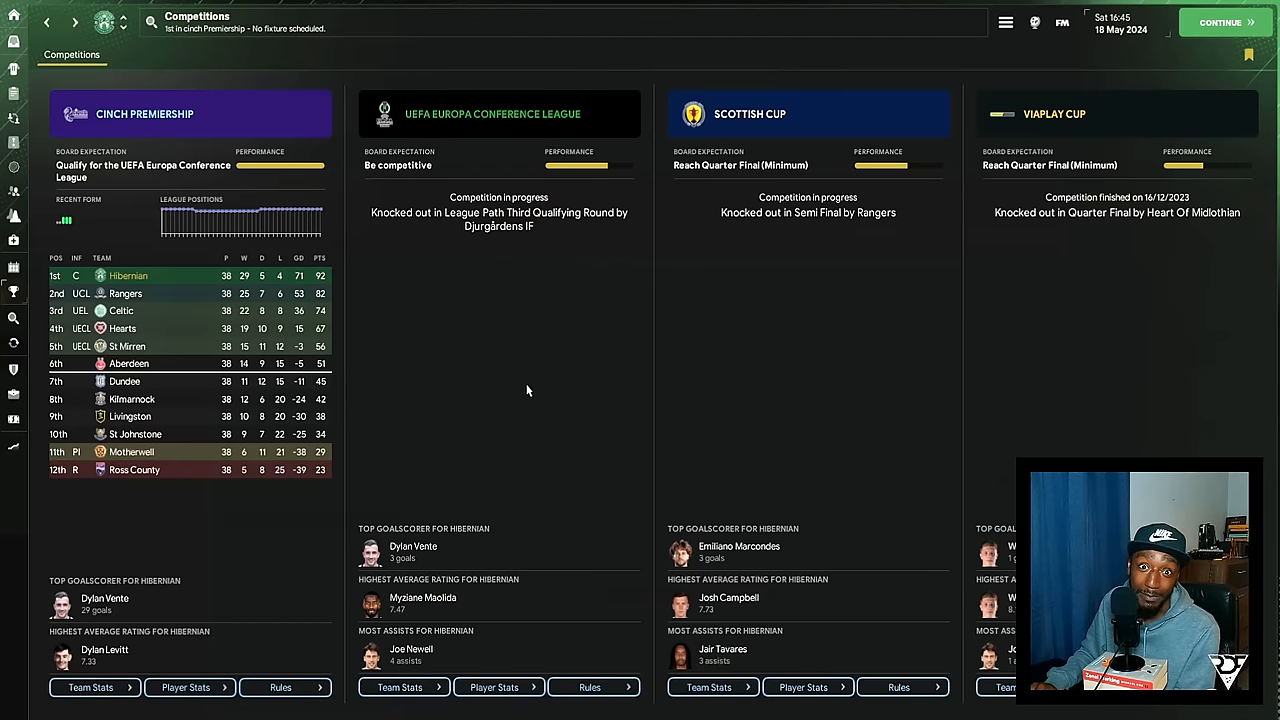
mouse_move(760, 260)
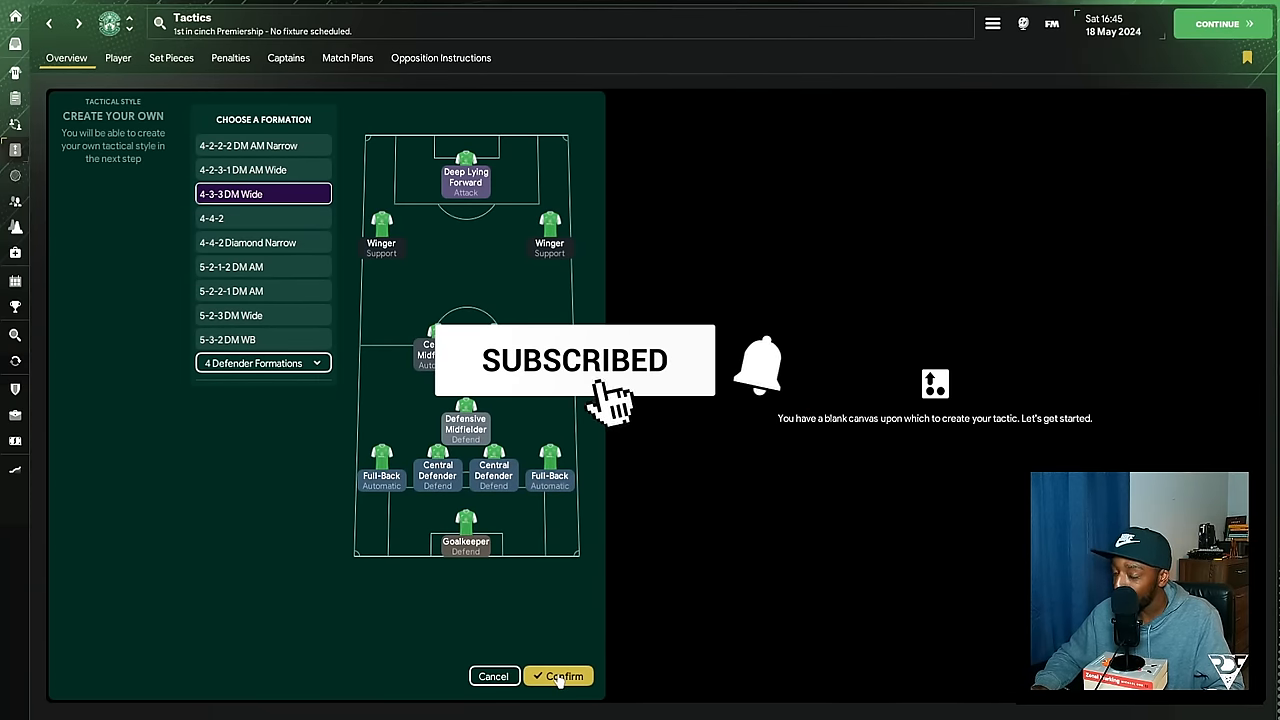
Confirm the 4-3-3 DM Wide formation and bring up its player roles.
left_click(558, 676)
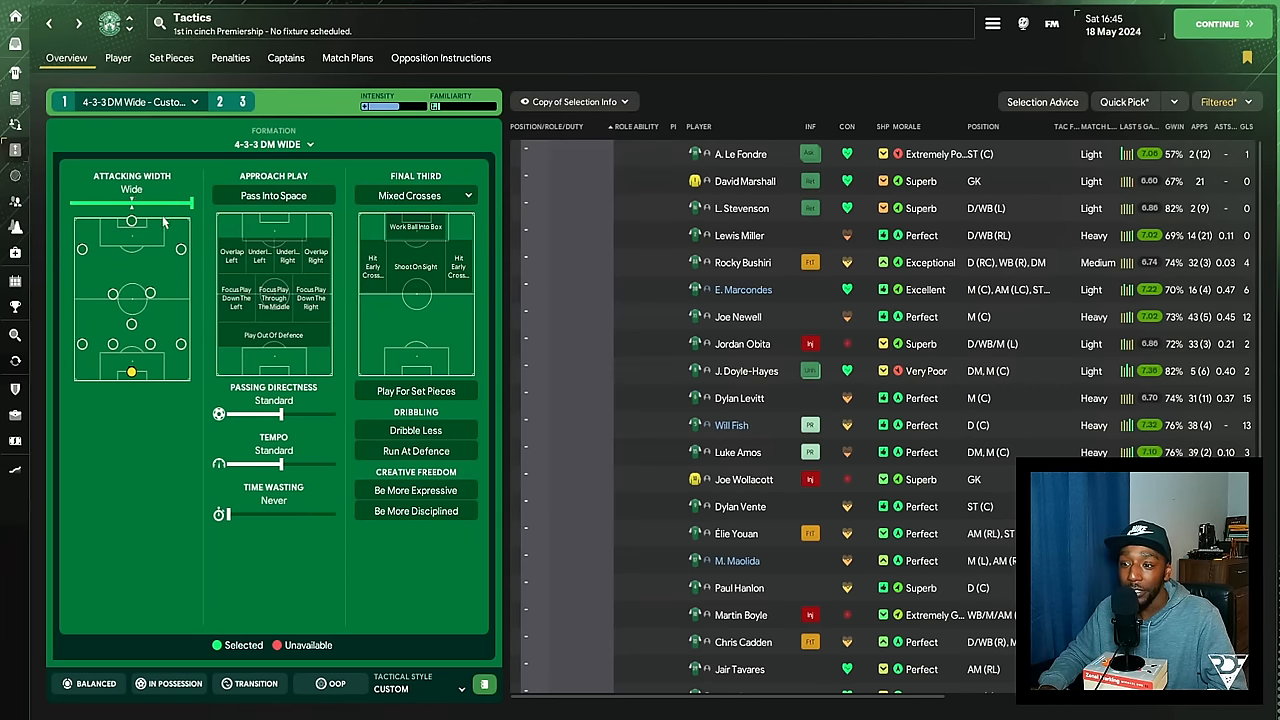
left_click_drag(162, 205, 131, 205)
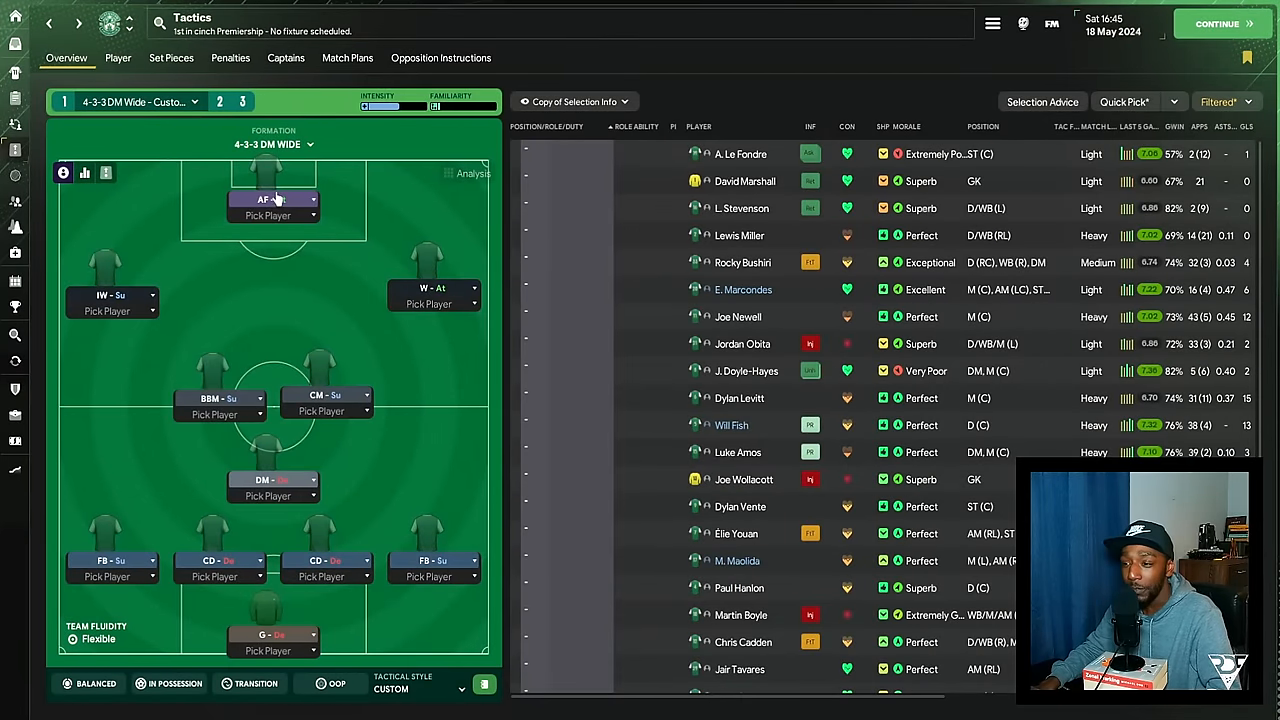
Change the striker's role from Target Forward to Poacher with Attack duty.
left_click(1216, 23)
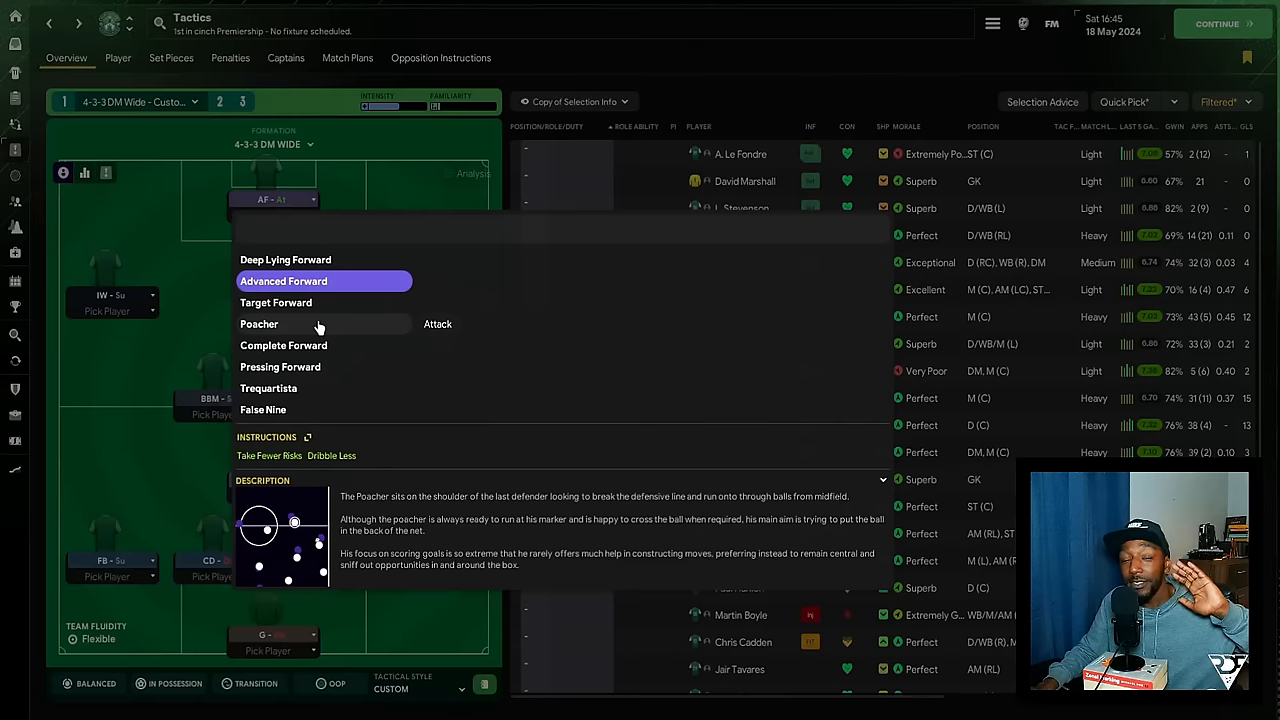
left_click(259, 327)
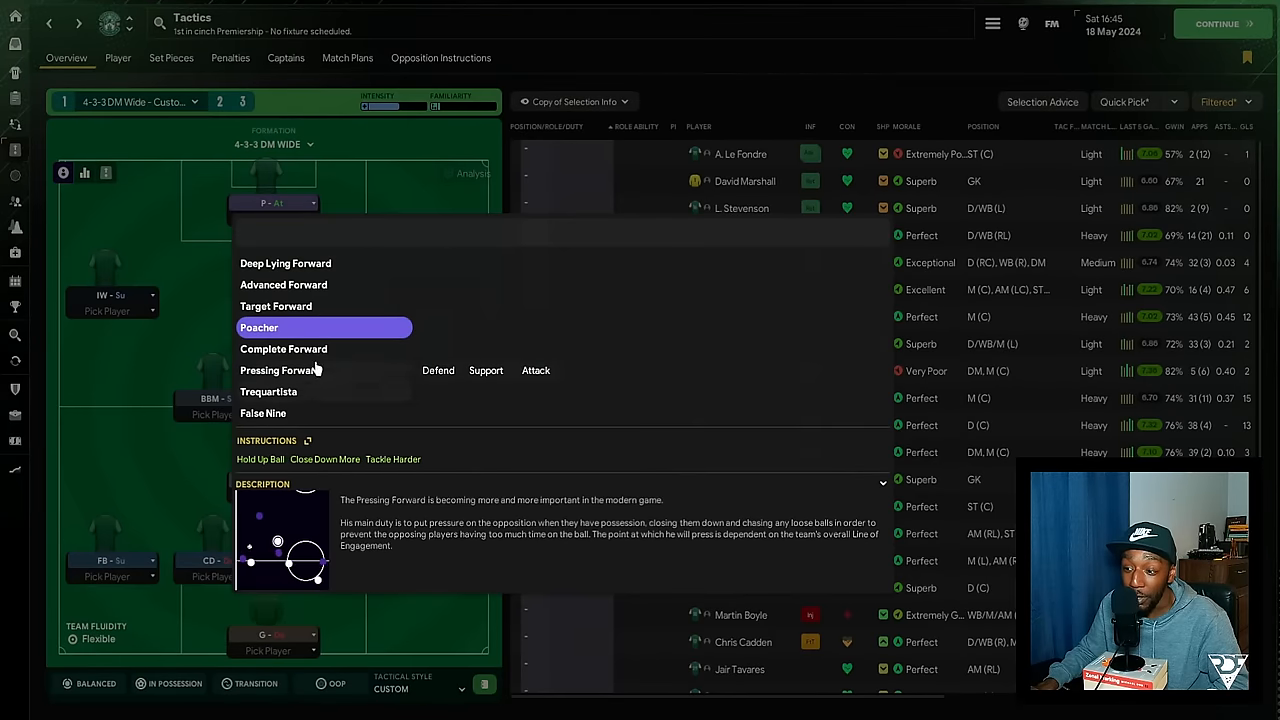
left_click(275, 313)
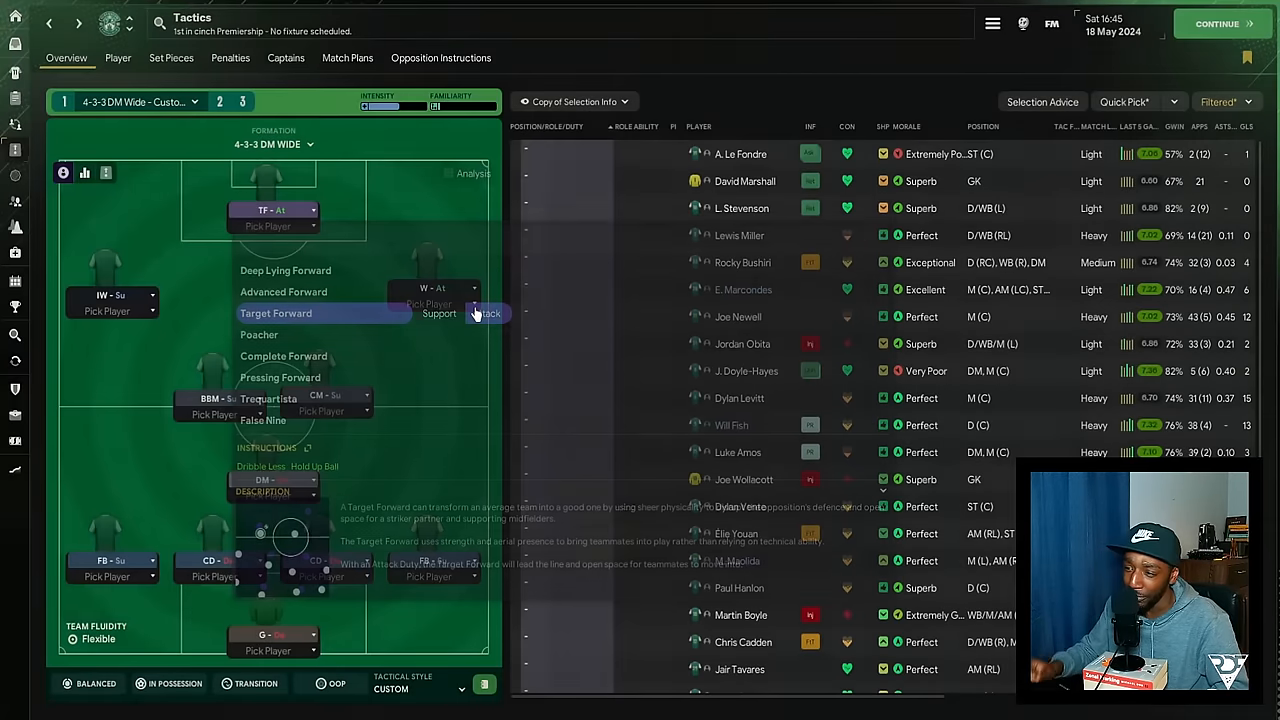
left_click(275, 313)
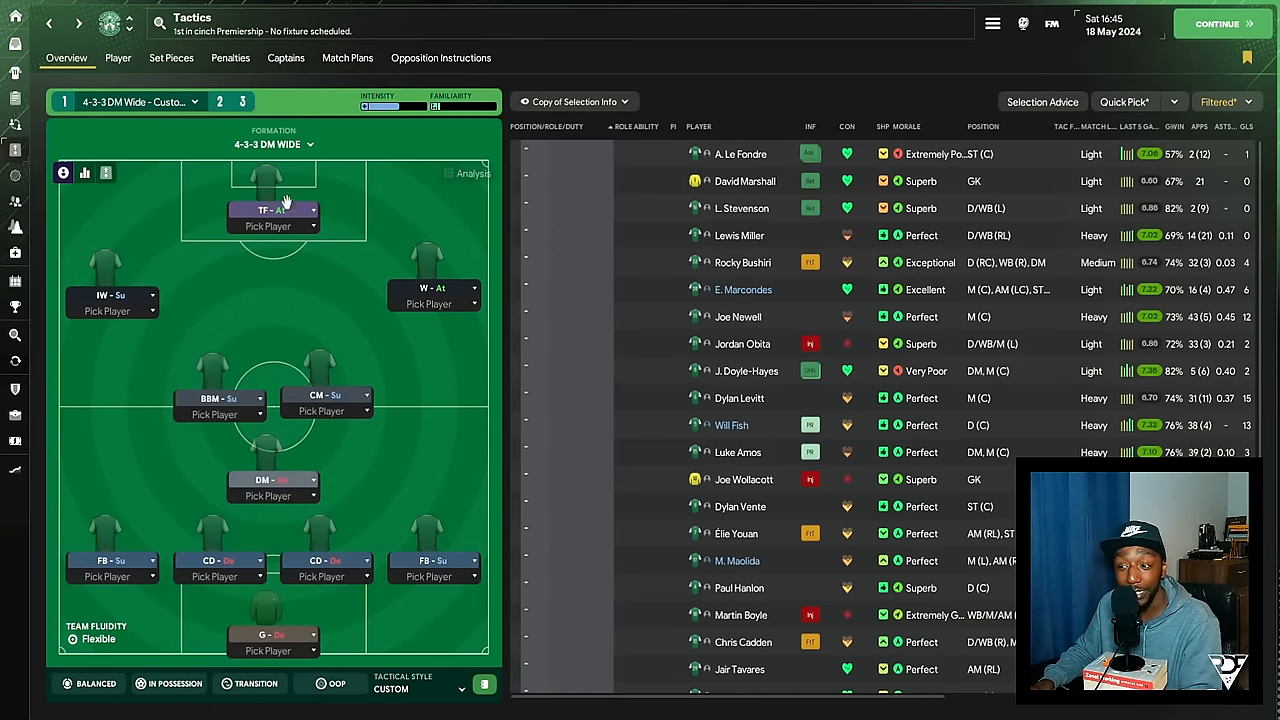
left_click(273, 210)
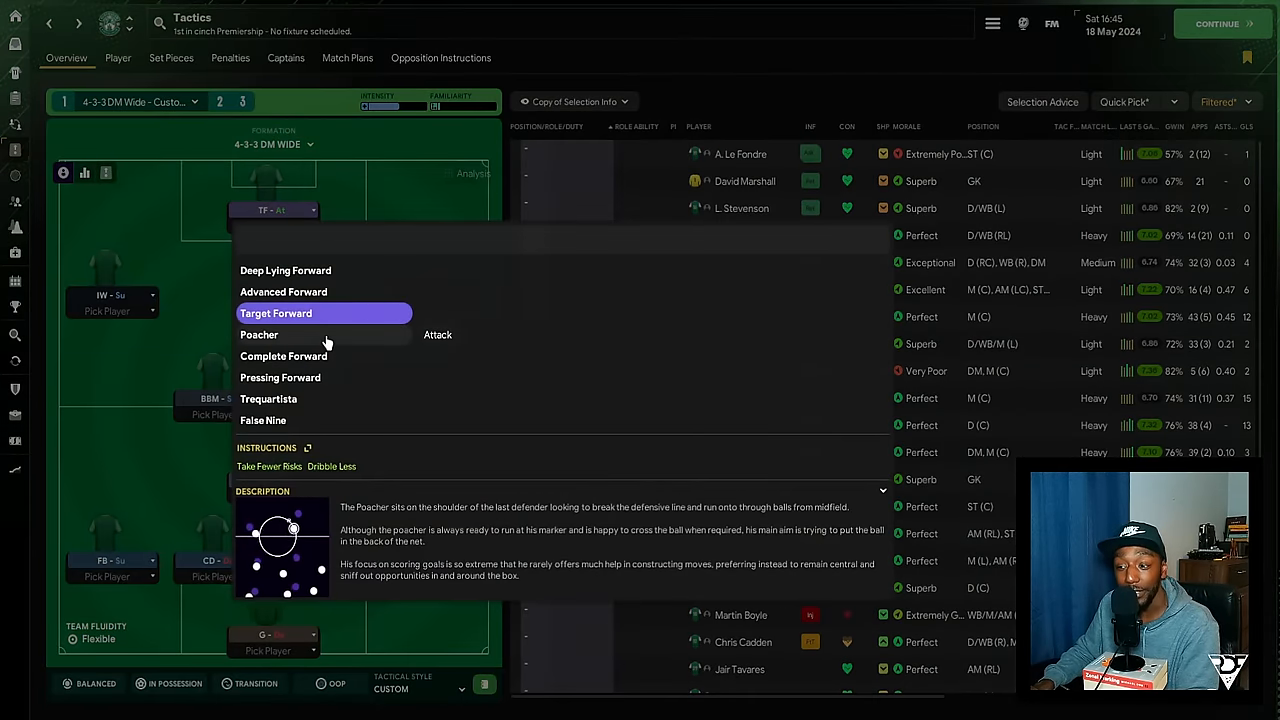
left_click(259, 334)
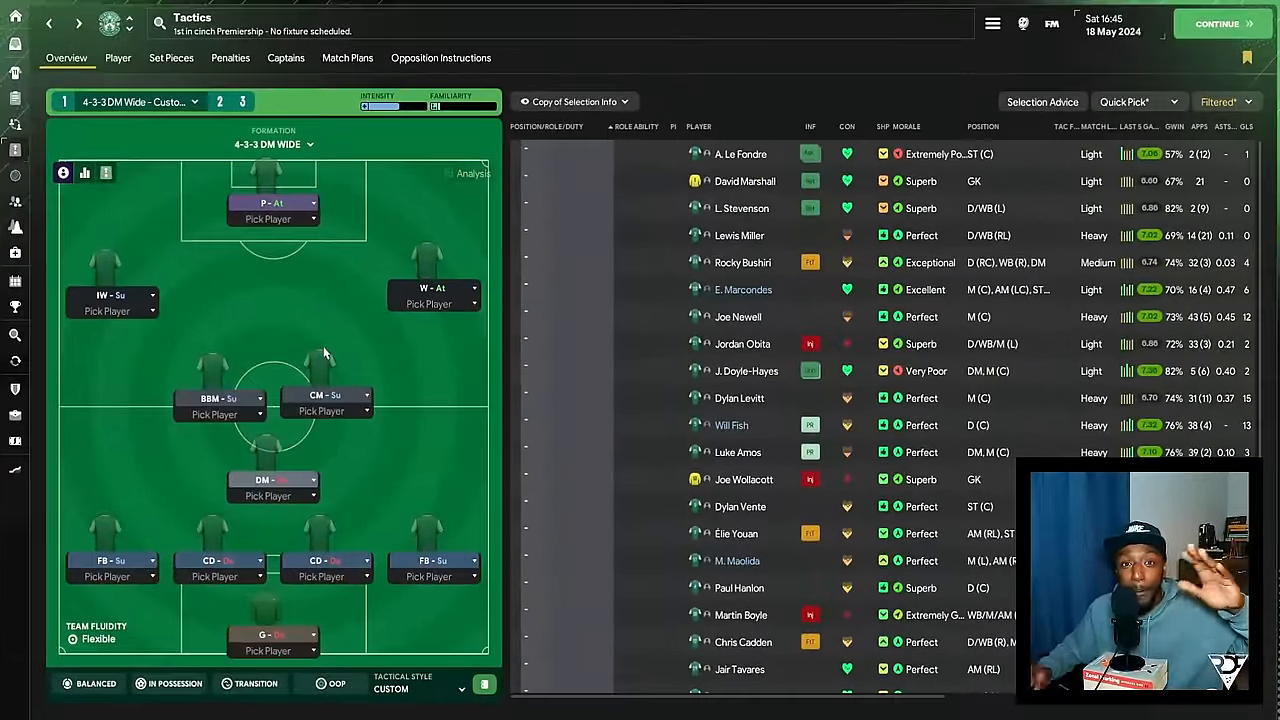
Give the left midfielder Move Into Channels and make the centre-mids Mezzalas (attack, support).
left_click(1217, 23)
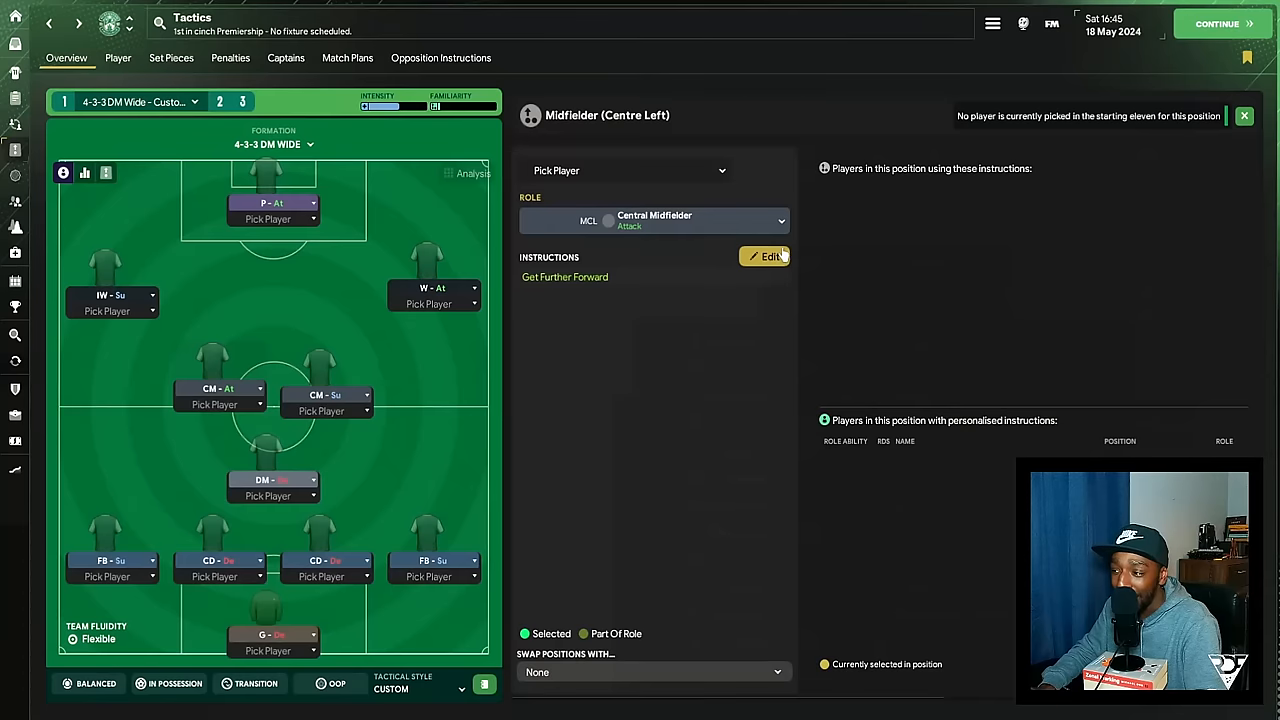
left_click(764, 256)
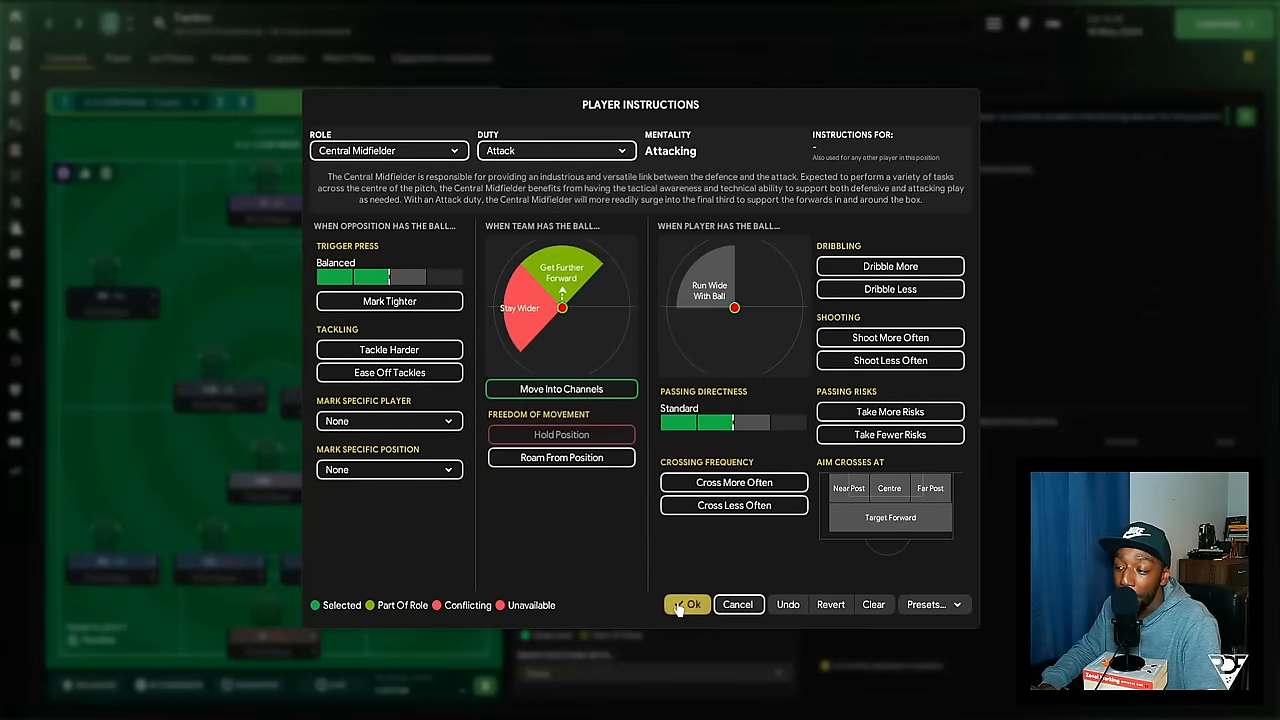
left_click(688, 604)
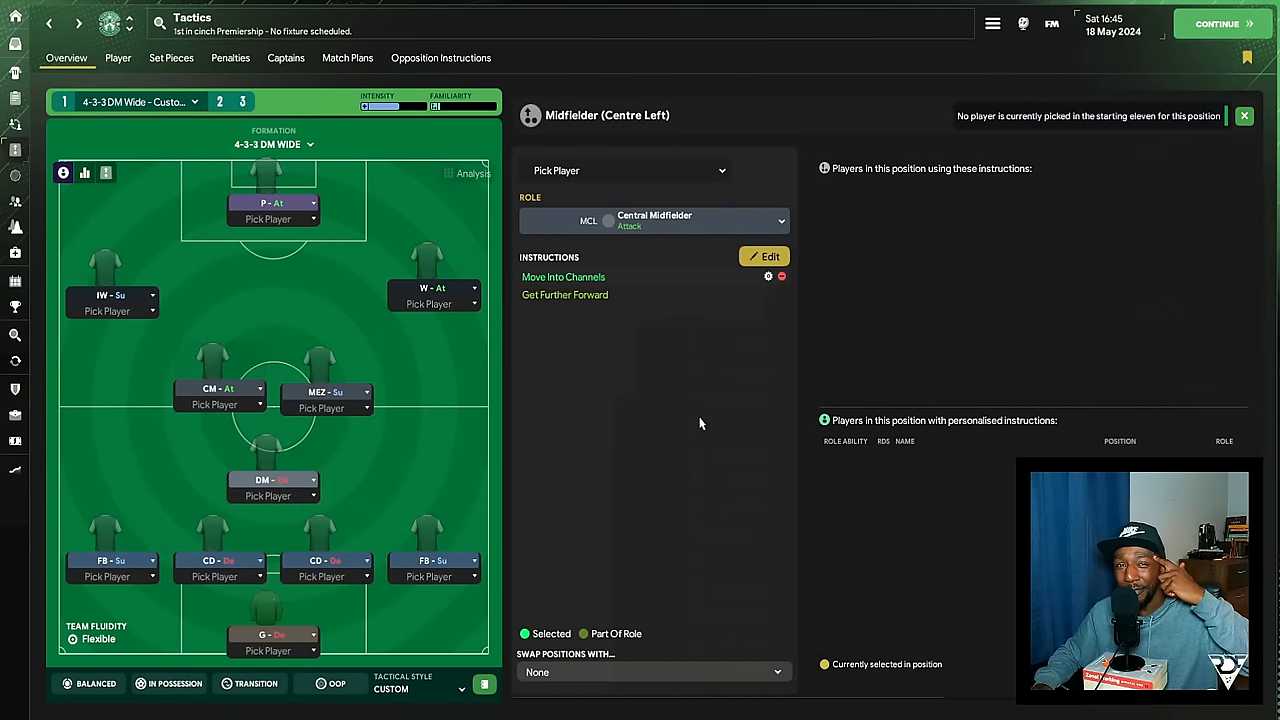
left_click(654, 220)
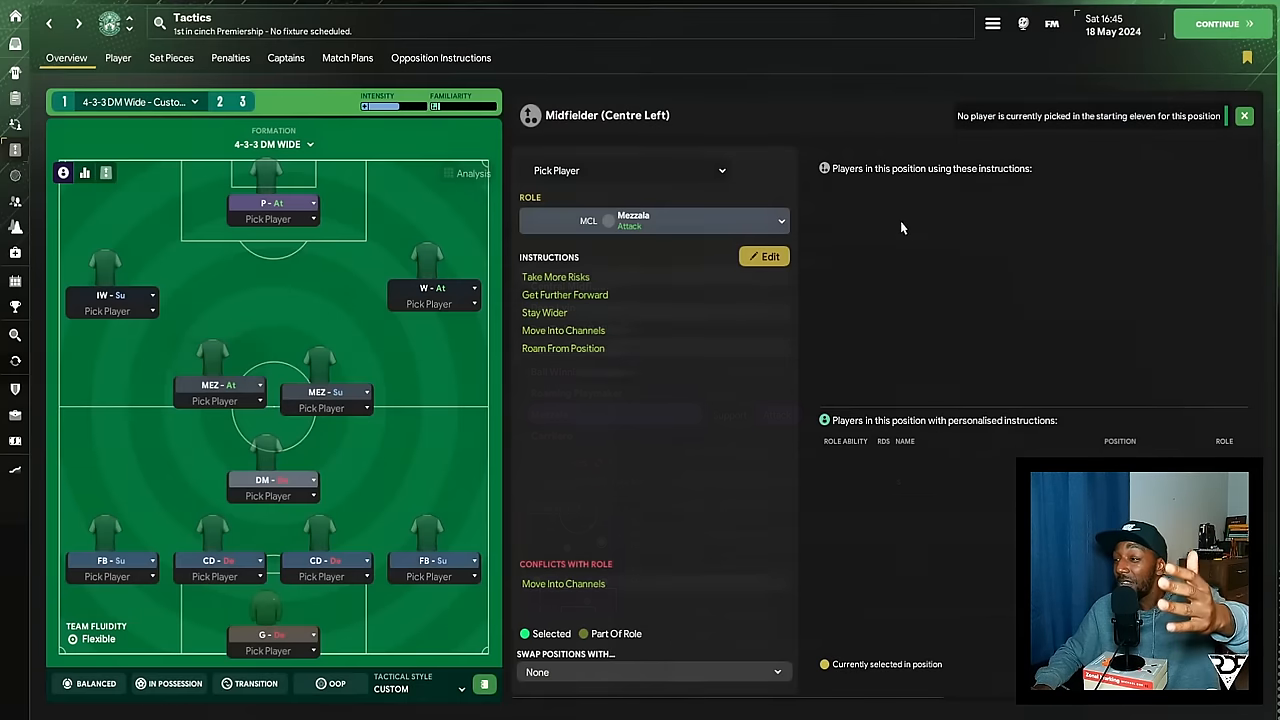
mouse_move(892, 234)
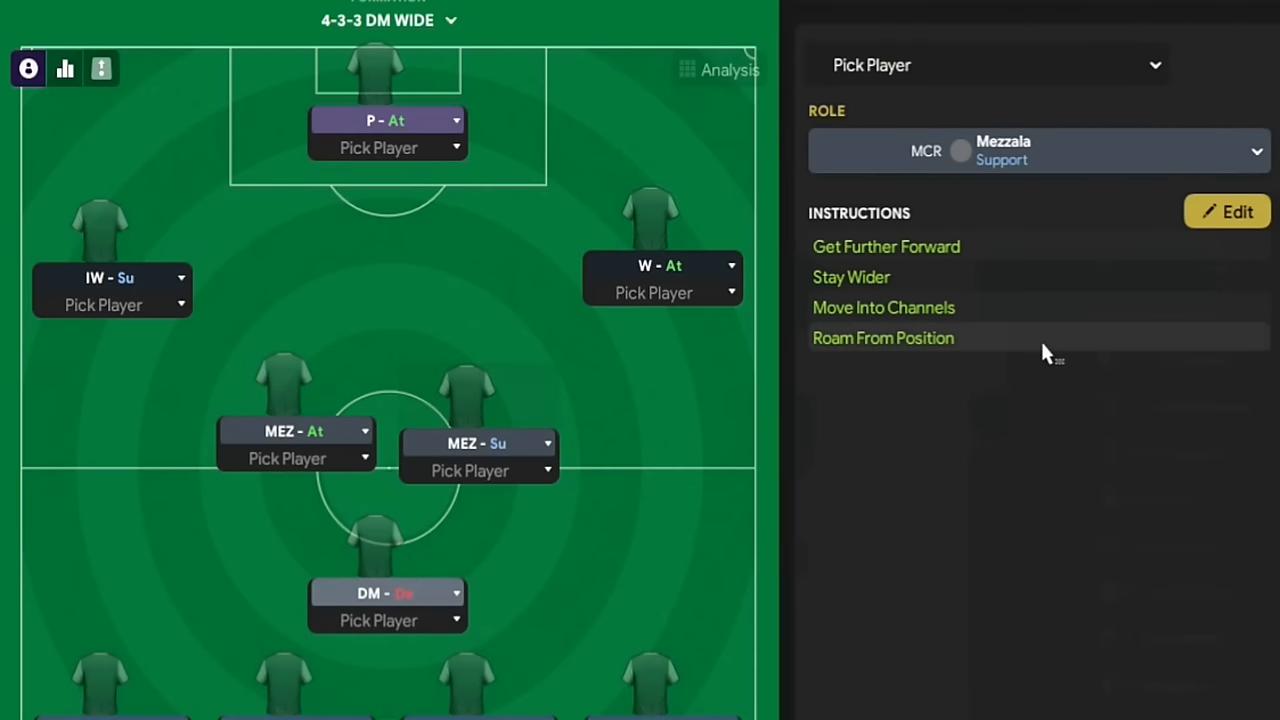
mouse_move(1015, 550)
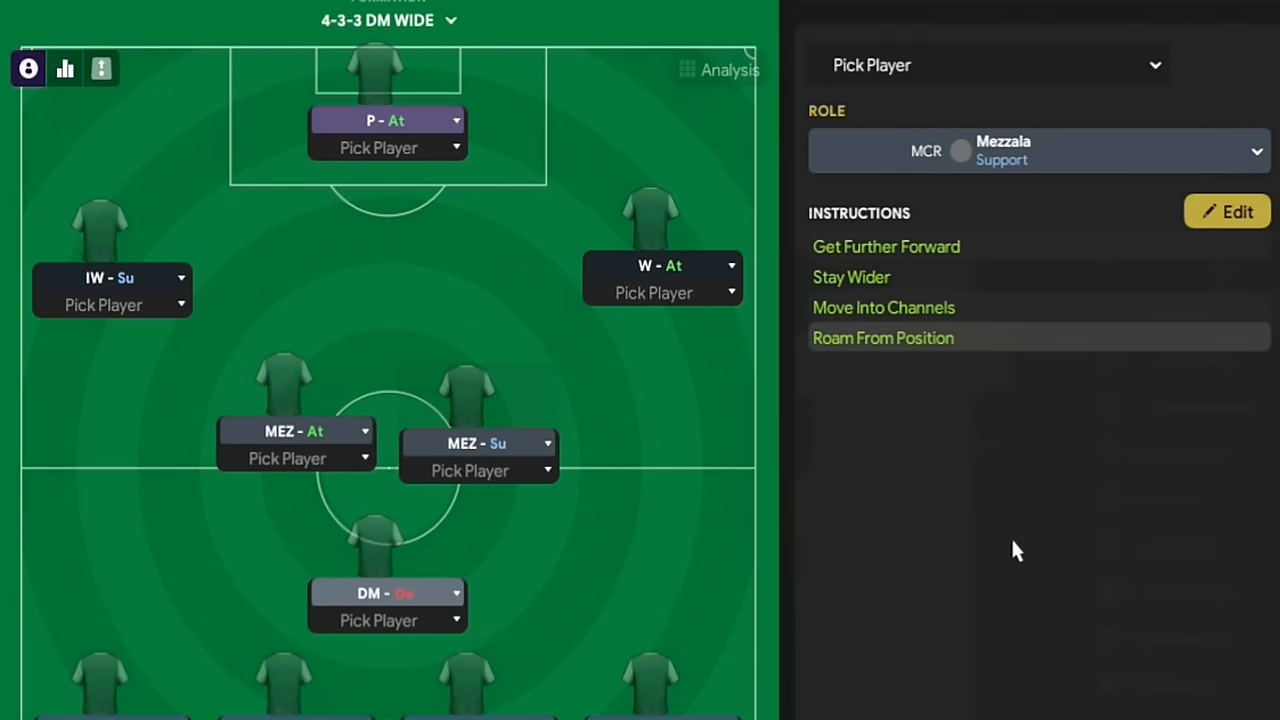
Switch to the 2-3-5 3DM 2AM Wide tactic with three DMs and two AMs.
left_click(1040, 150)
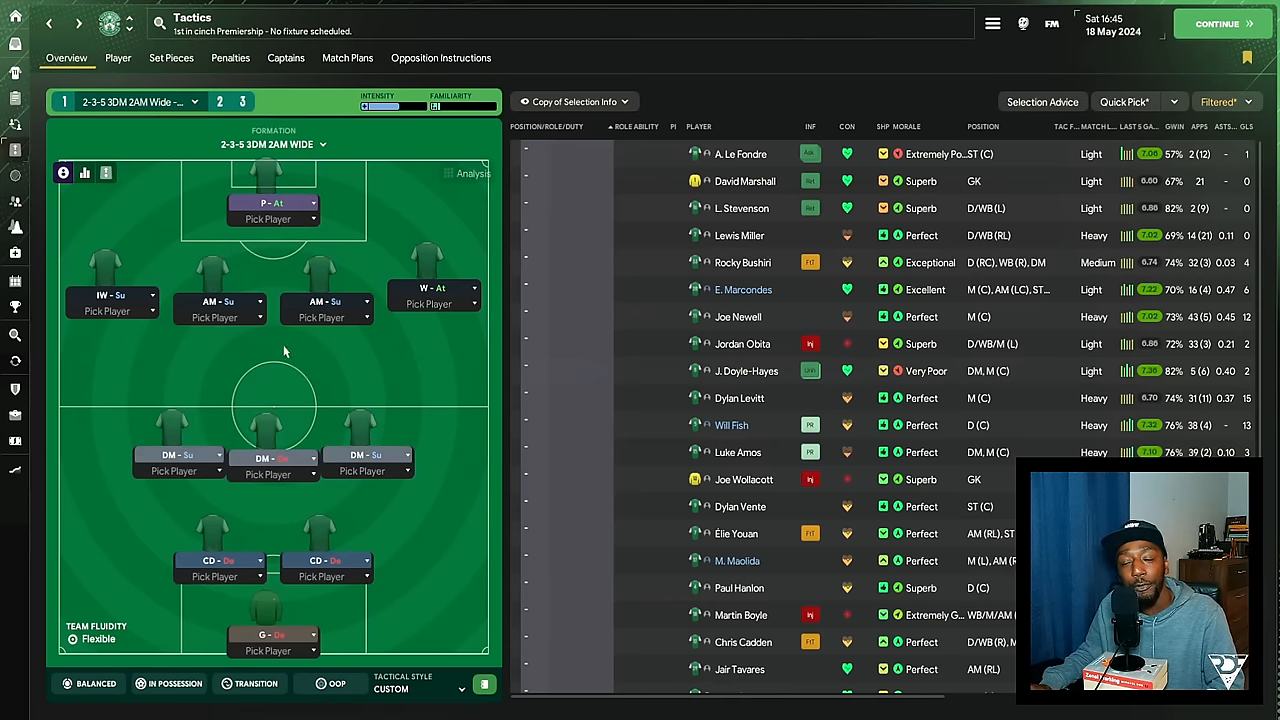
Load RDFs 433 Stretch The Defence, showing the right back as Inverted Wing-Back on defend.
left_click(1217, 23)
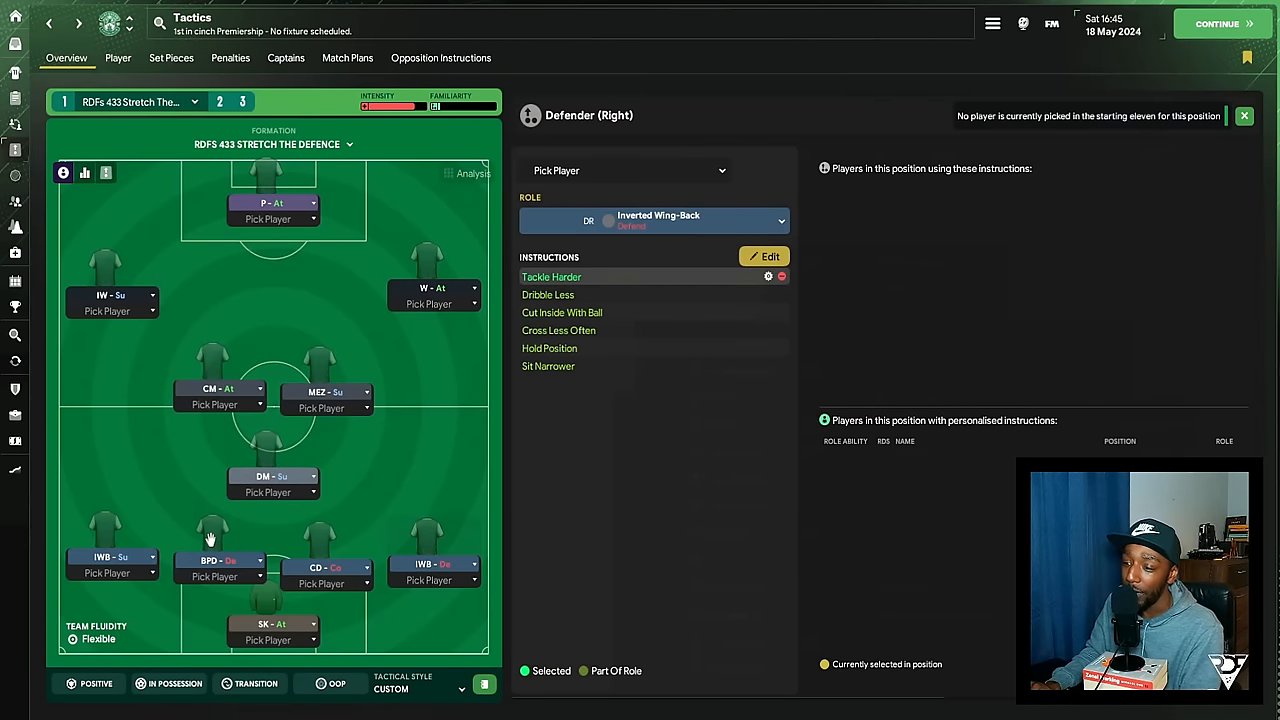
Inspect the left centre-back's BPD role, then the striker's Poacher attack role.
left_click(213, 560)
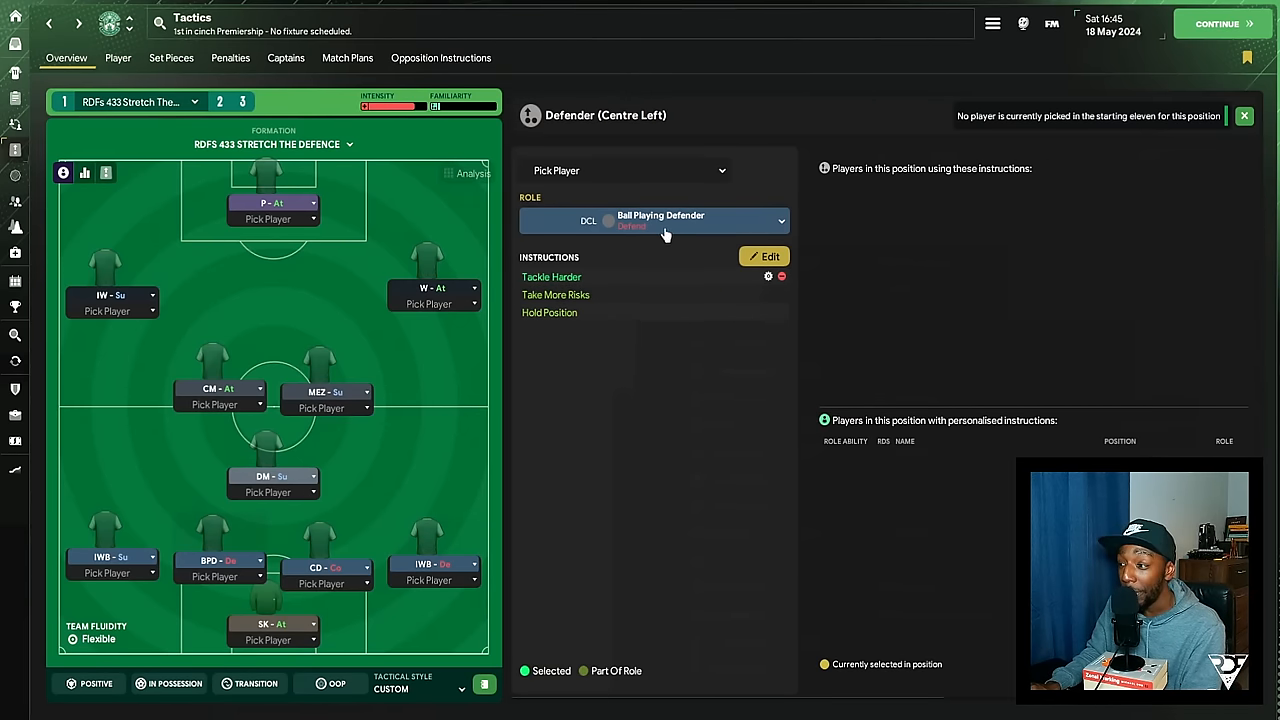
left_click(318, 548)
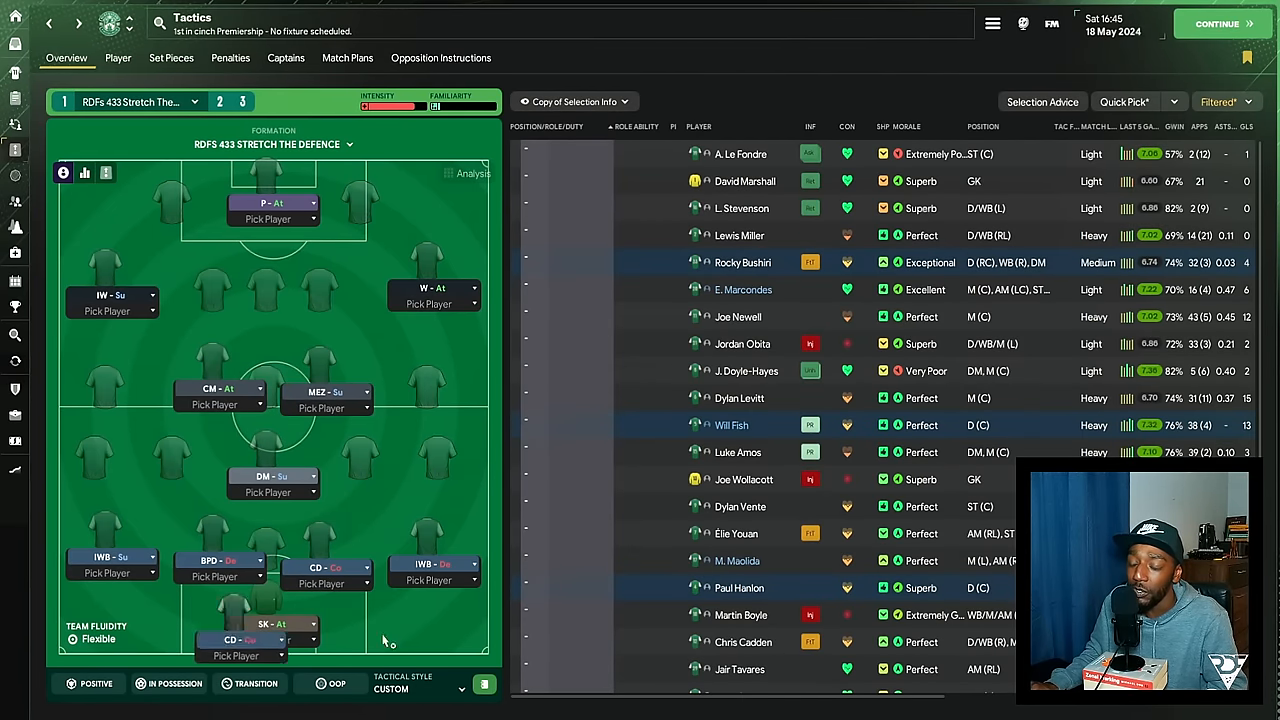
left_click(273, 476)
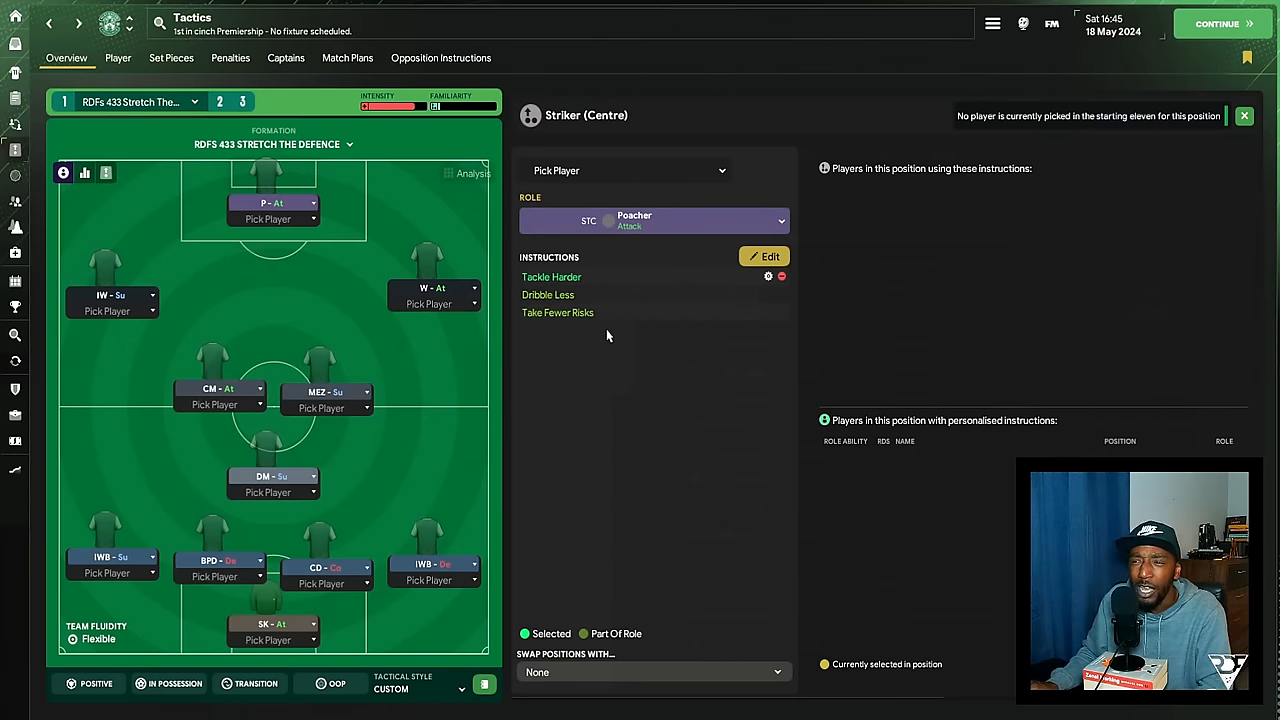
mouse_move(610, 388)
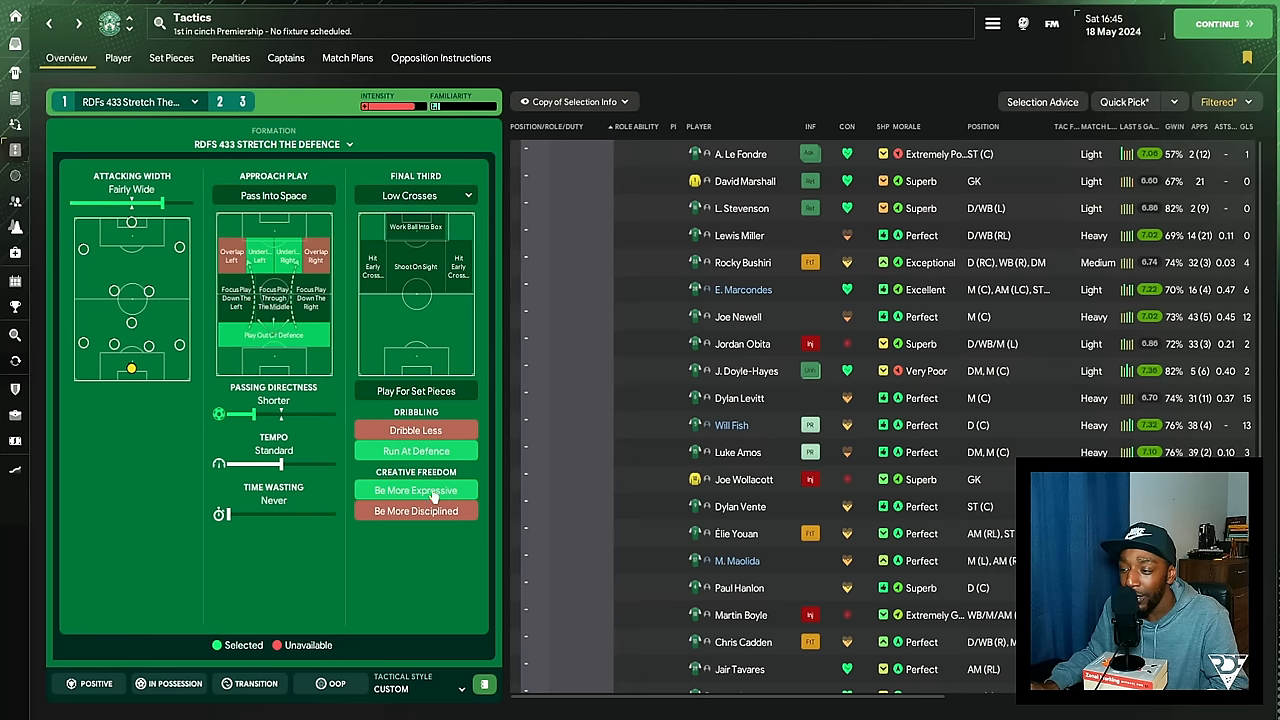
mouse_move(416, 490)
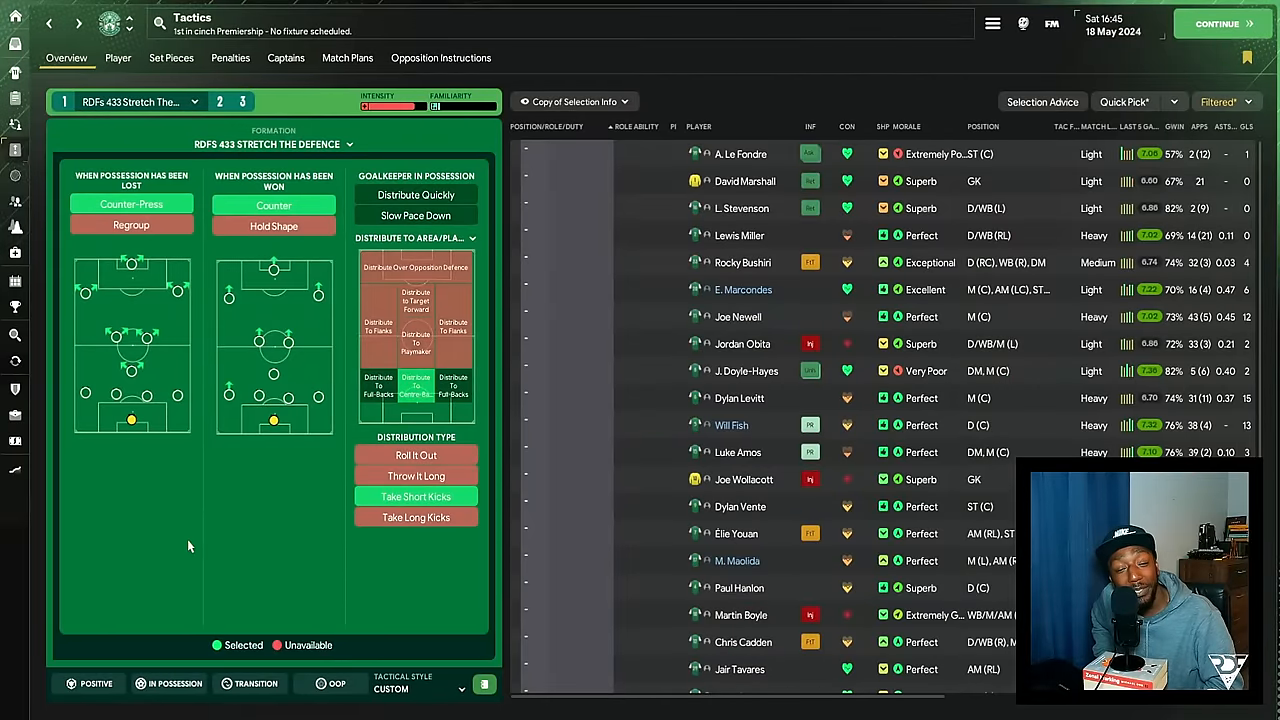
Leave the Transition settings and return to the tactic's formation overview pitch.
left_click(1220, 23)
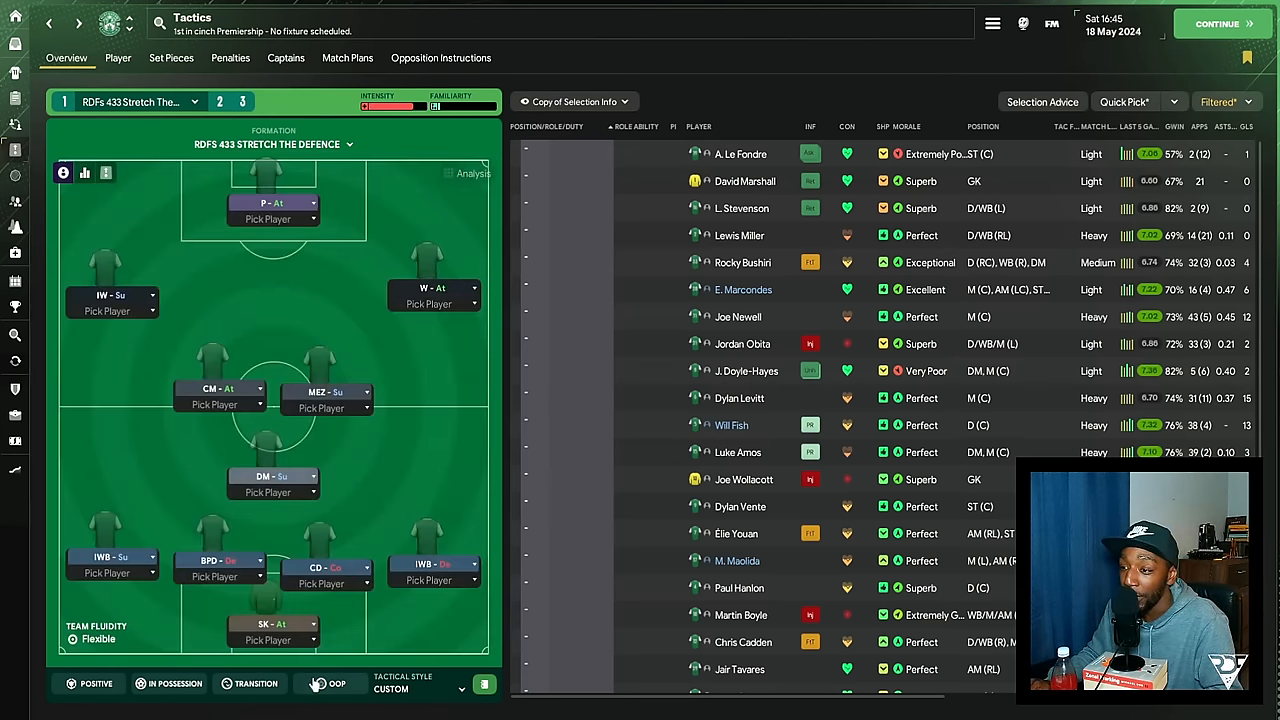
Review the left Inverted Winger's support-duty player instructions, then close the instruction editor.
left_click(328, 683)
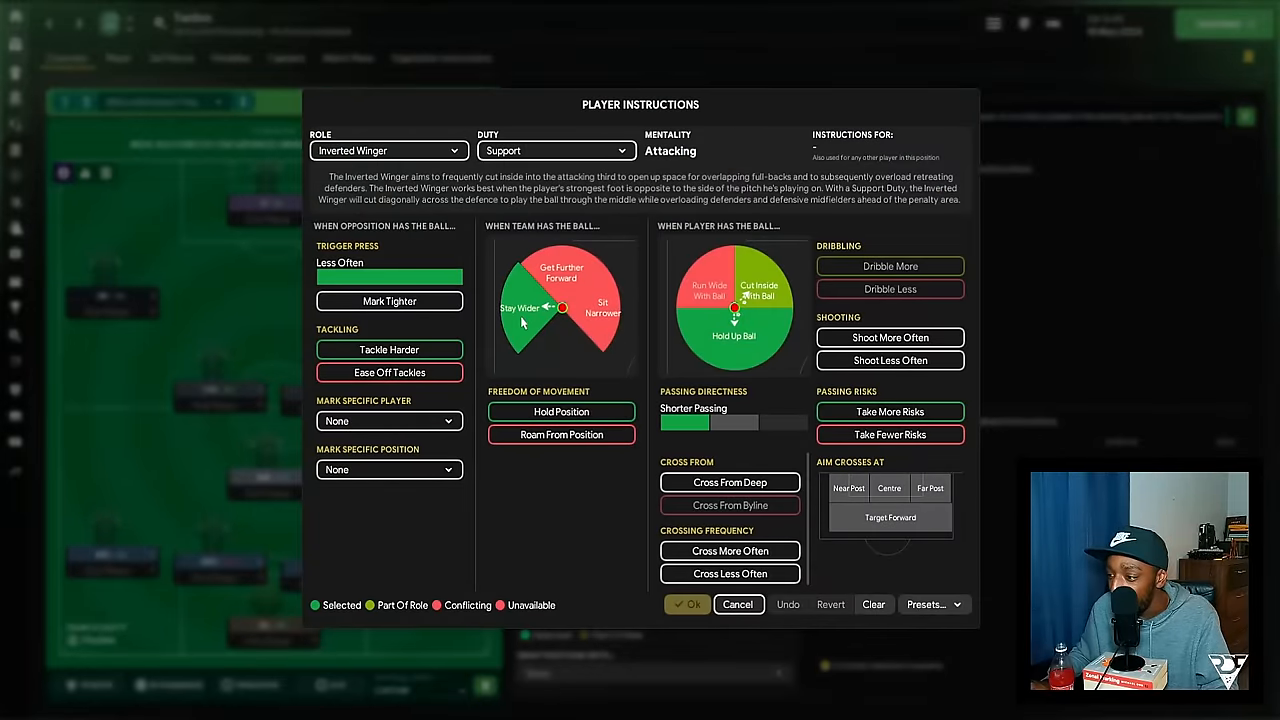
left_click(687, 604)
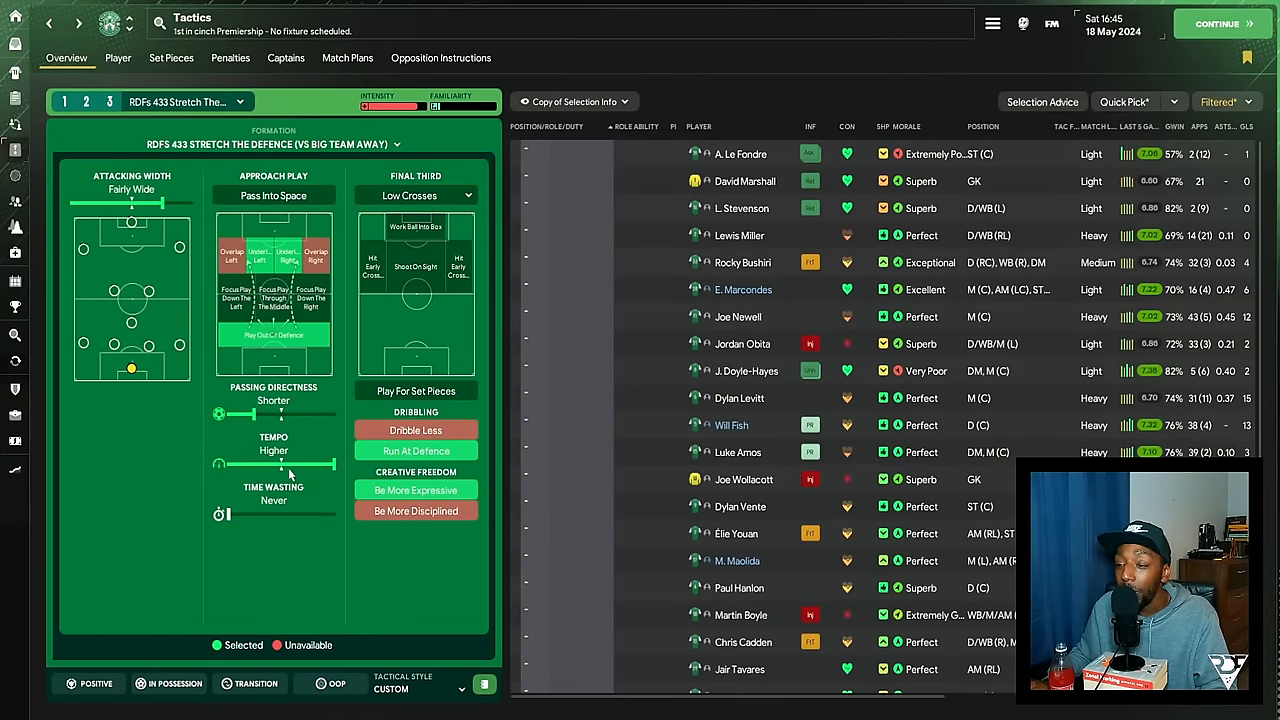
mouse_move(320, 467)
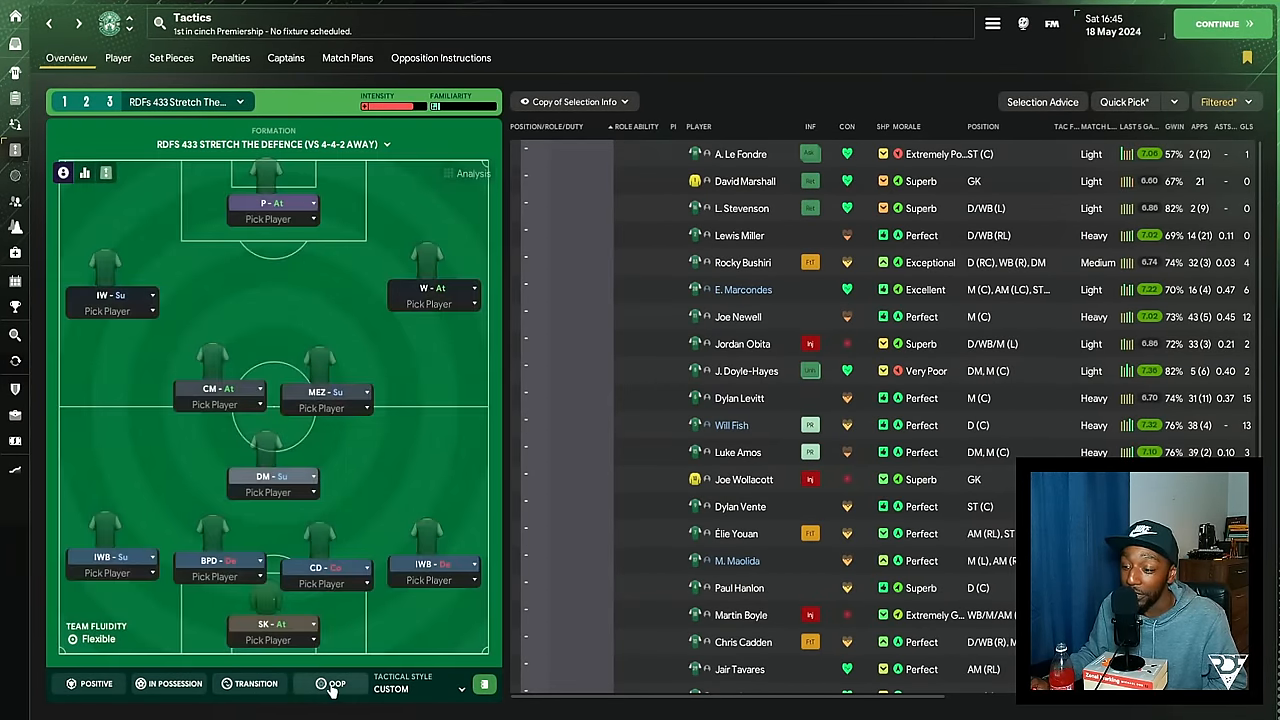
Switch to another phase of the tactic's instructions, such as Transition.
left_click(331, 683)
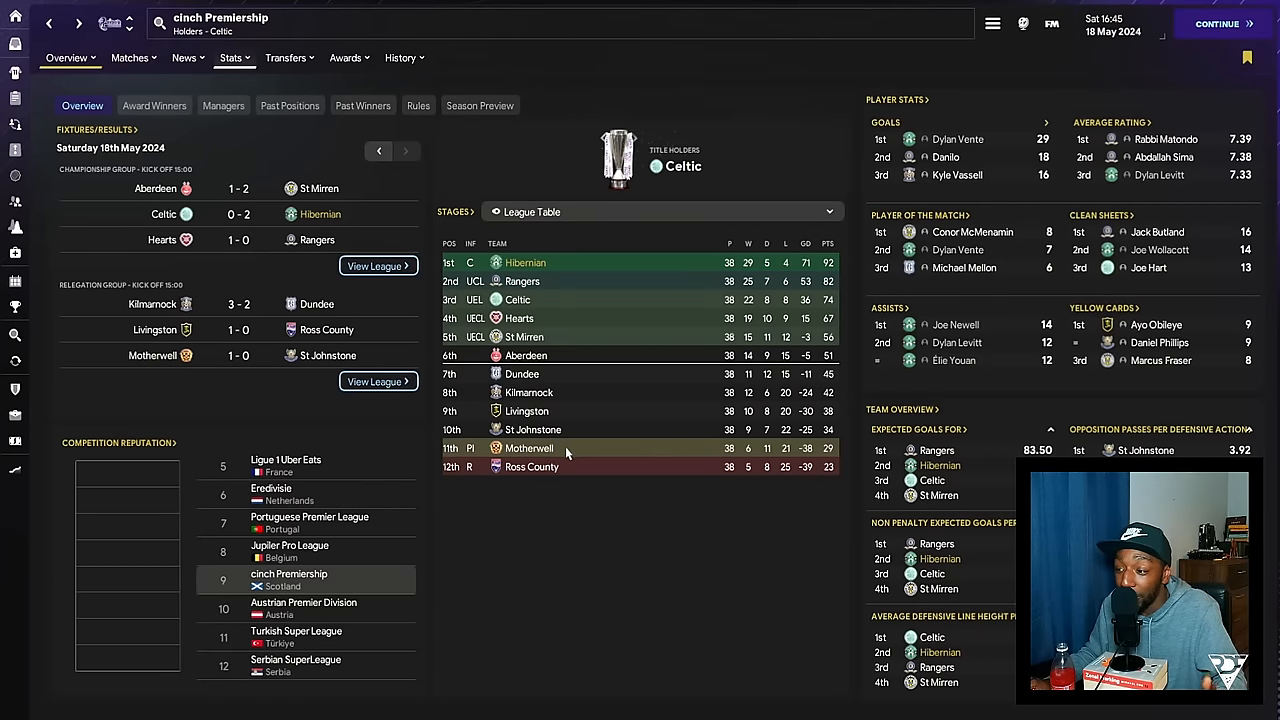
mouse_move(576, 521)
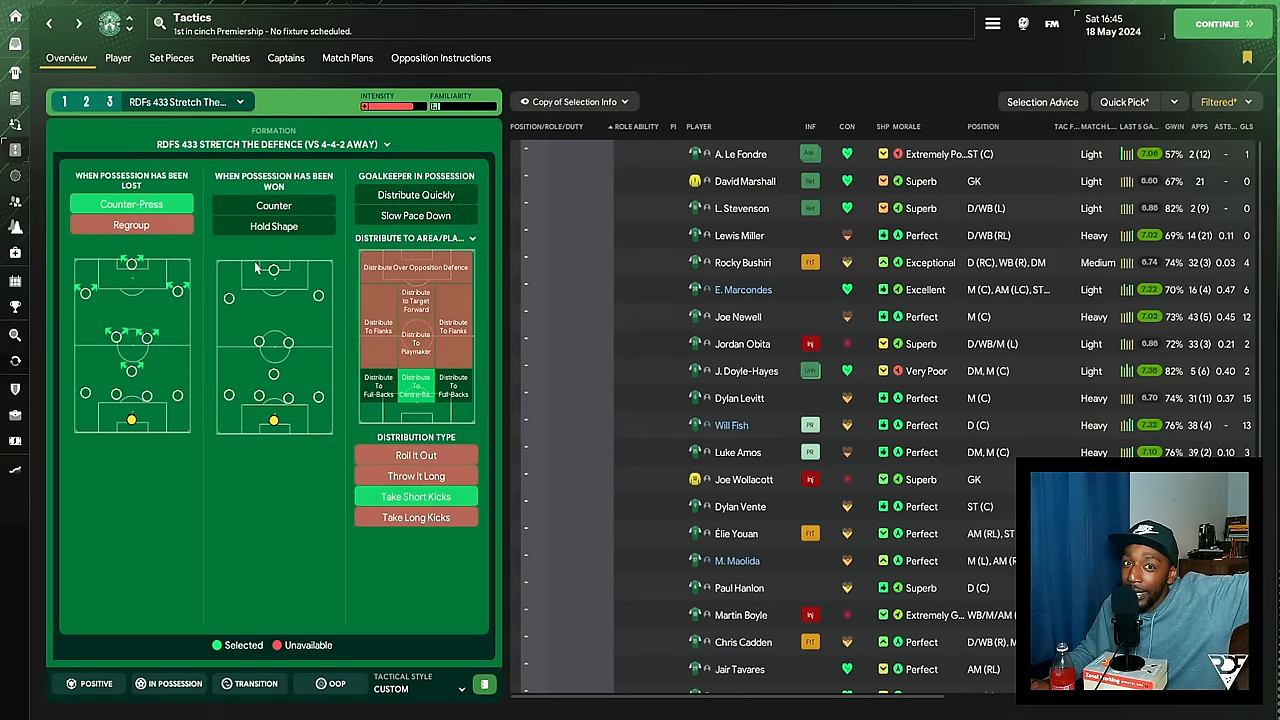
mouse_move(273, 205)
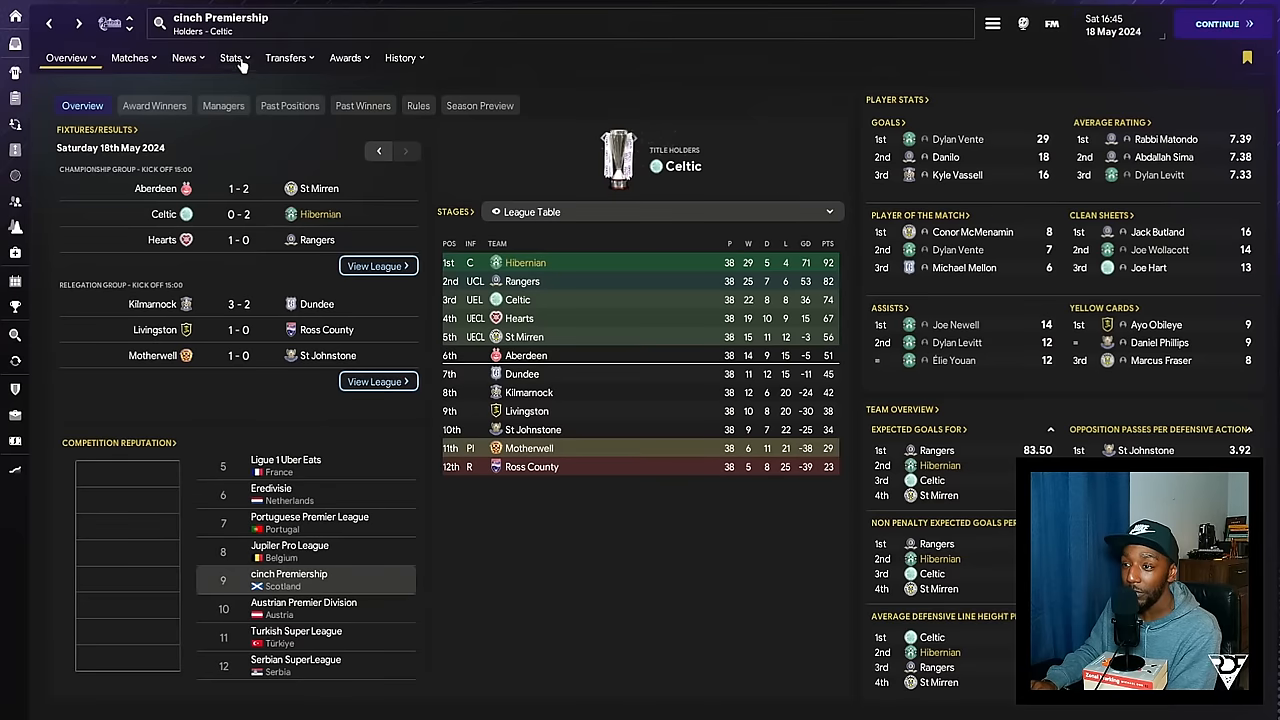
Rank cinch Premiership teams by shots against, possession, dribbles, goals conceded and clean sheets.
left_click(231, 57)
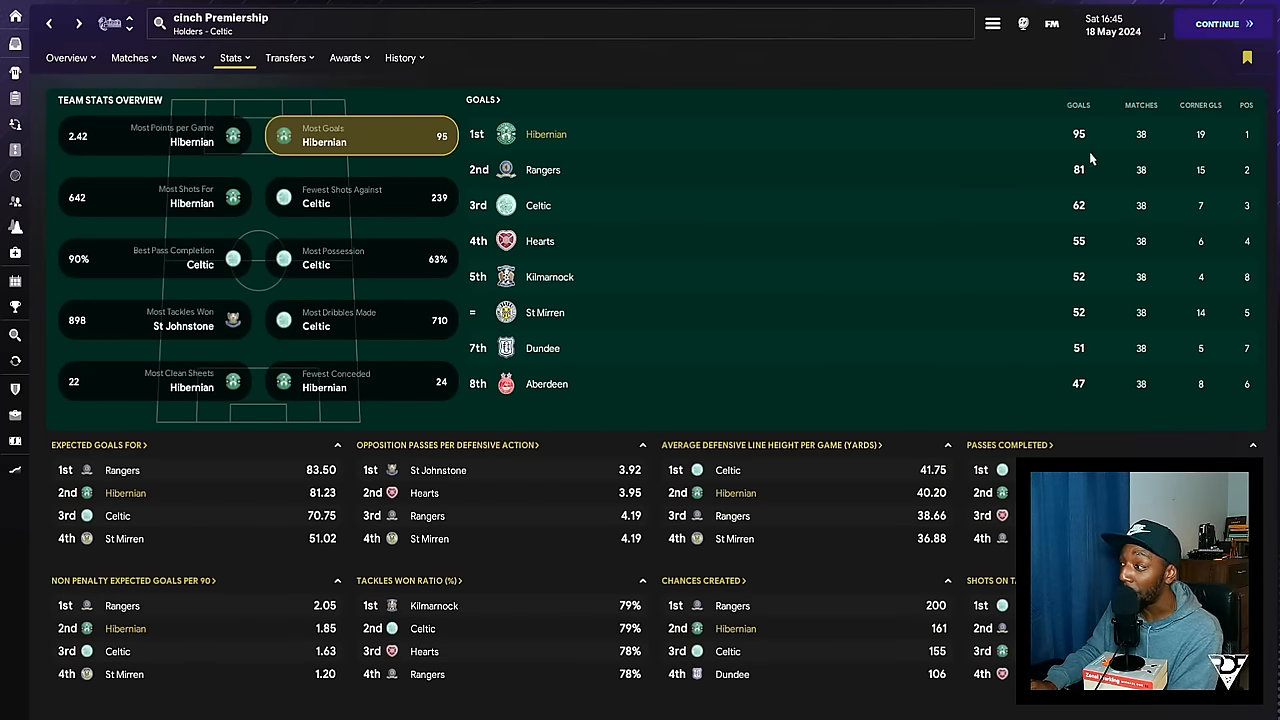
left_click(154, 196)
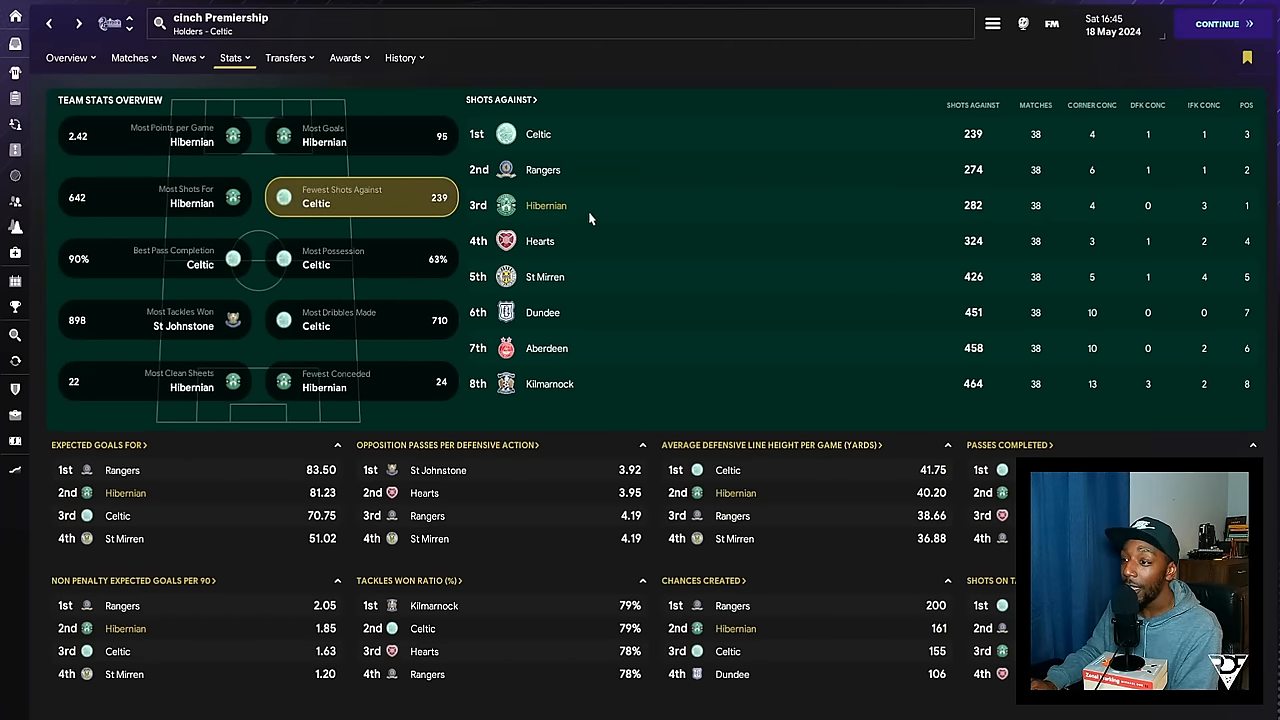
left_click(361, 257)
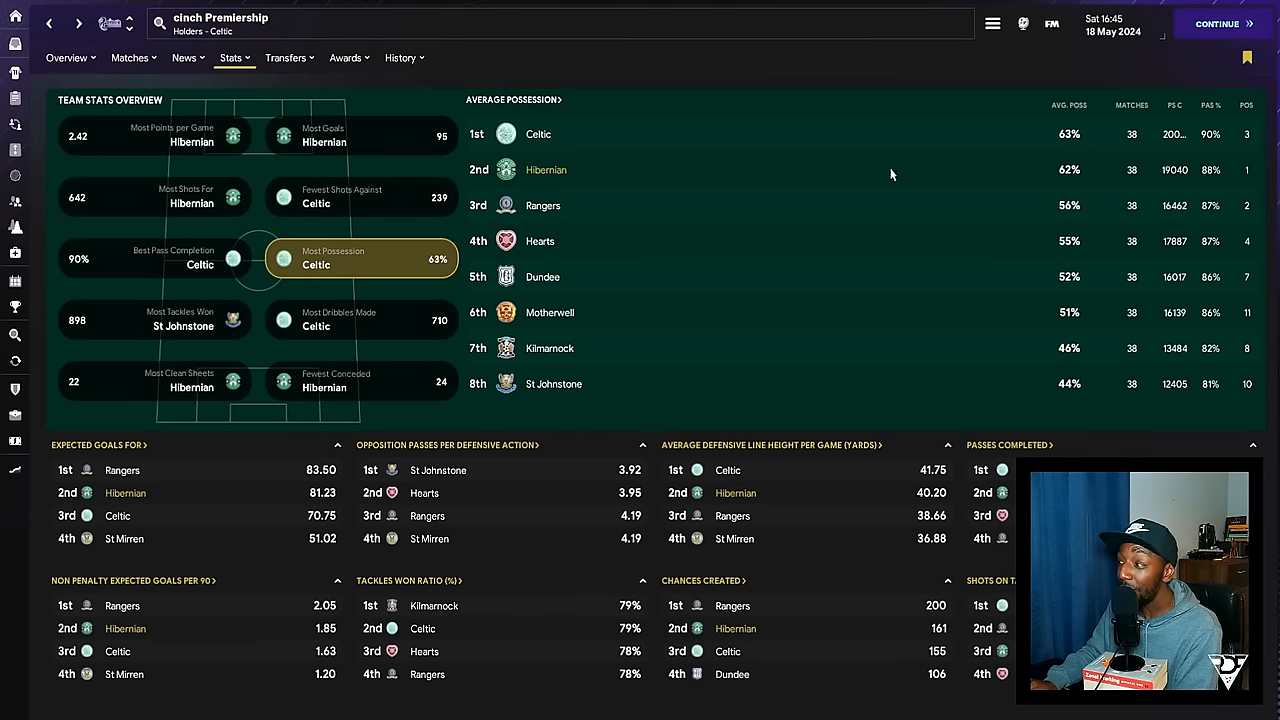
left_click(154, 258)
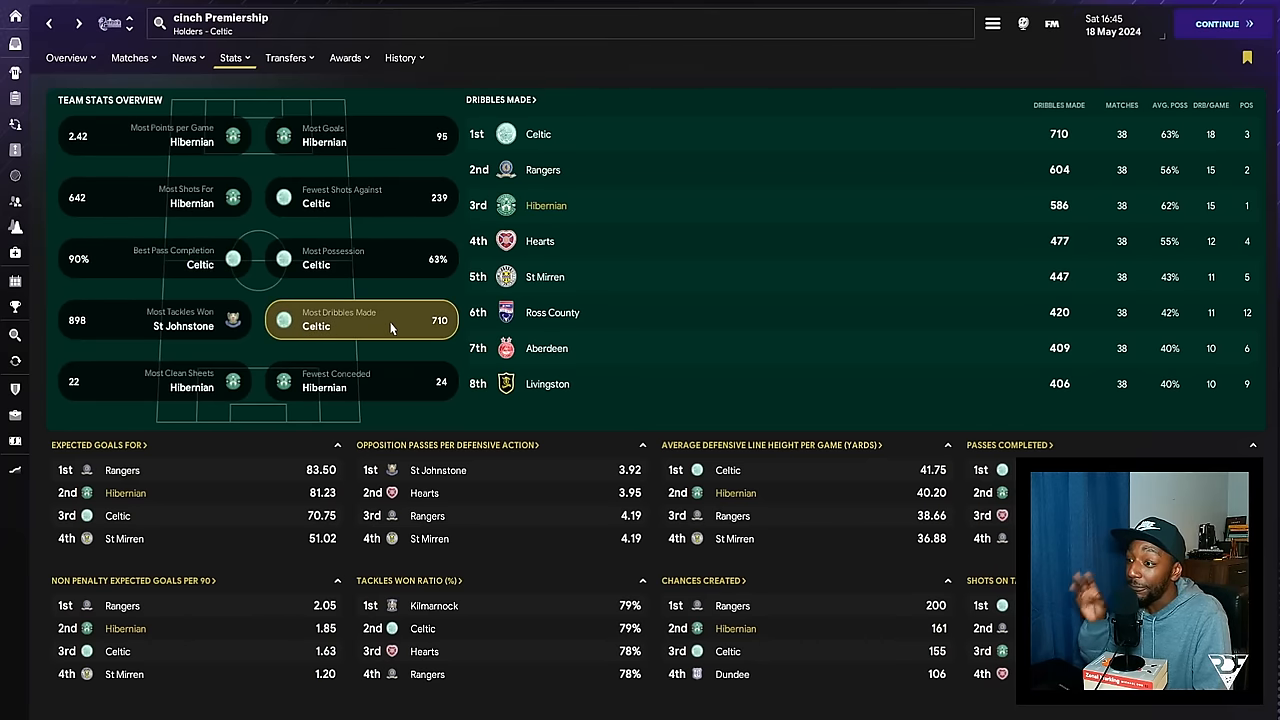
left_click(360, 381)
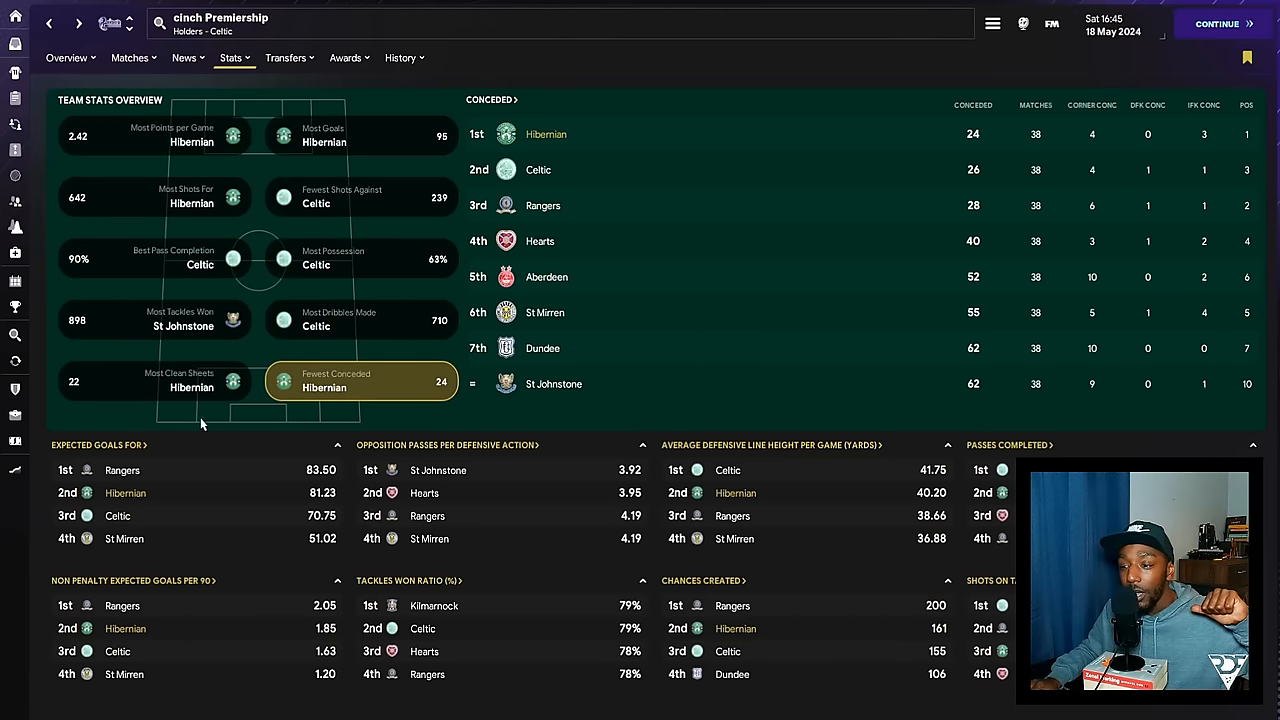
left_click(154, 381)
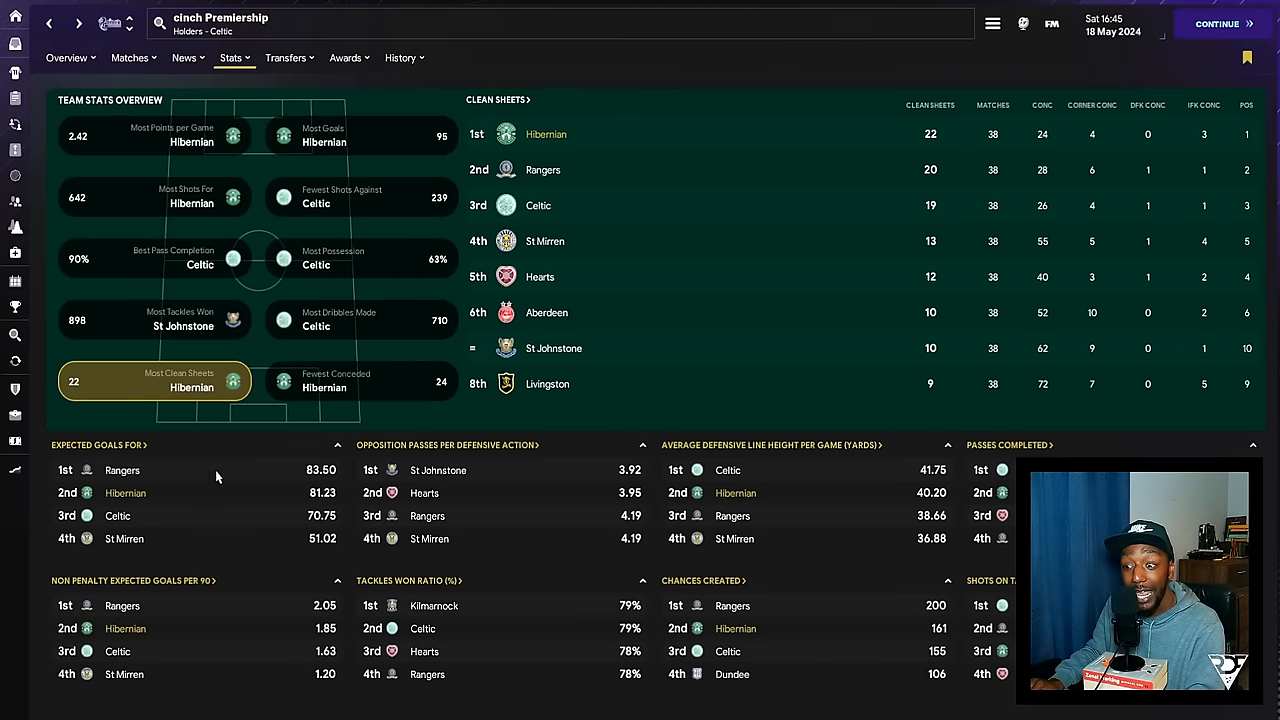
mouse_move(283, 510)
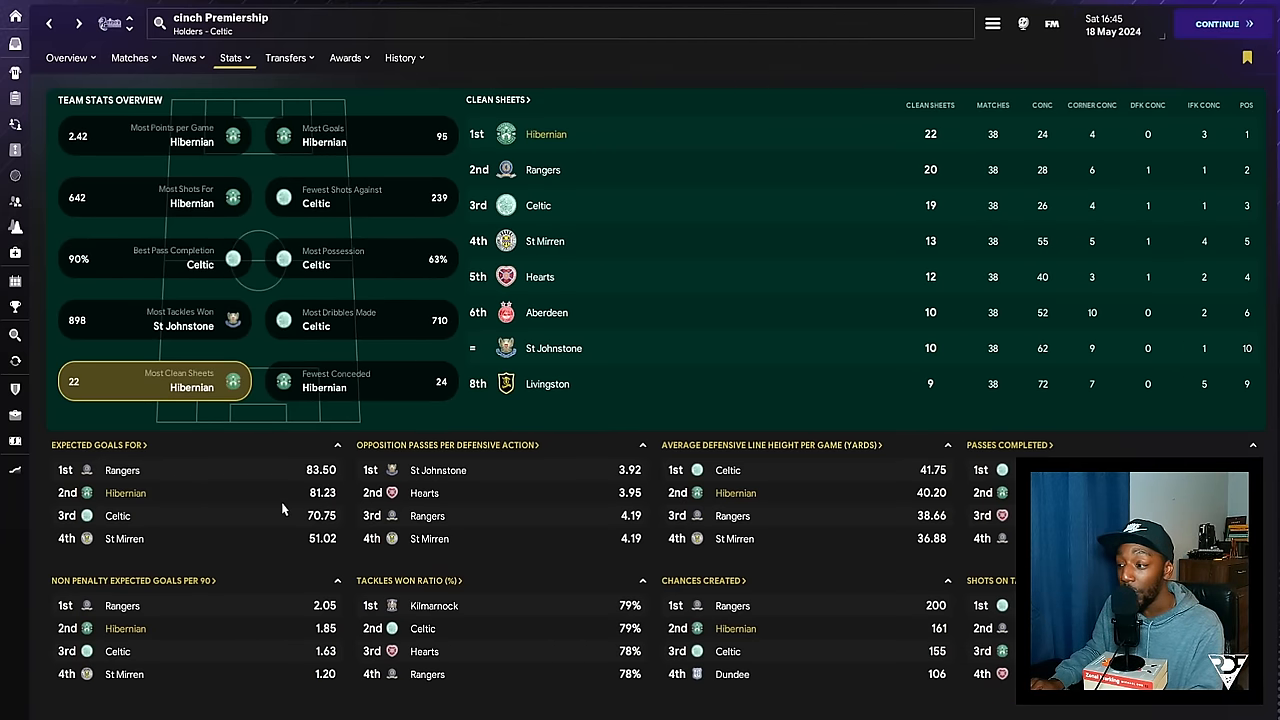
mouse_move(383, 313)
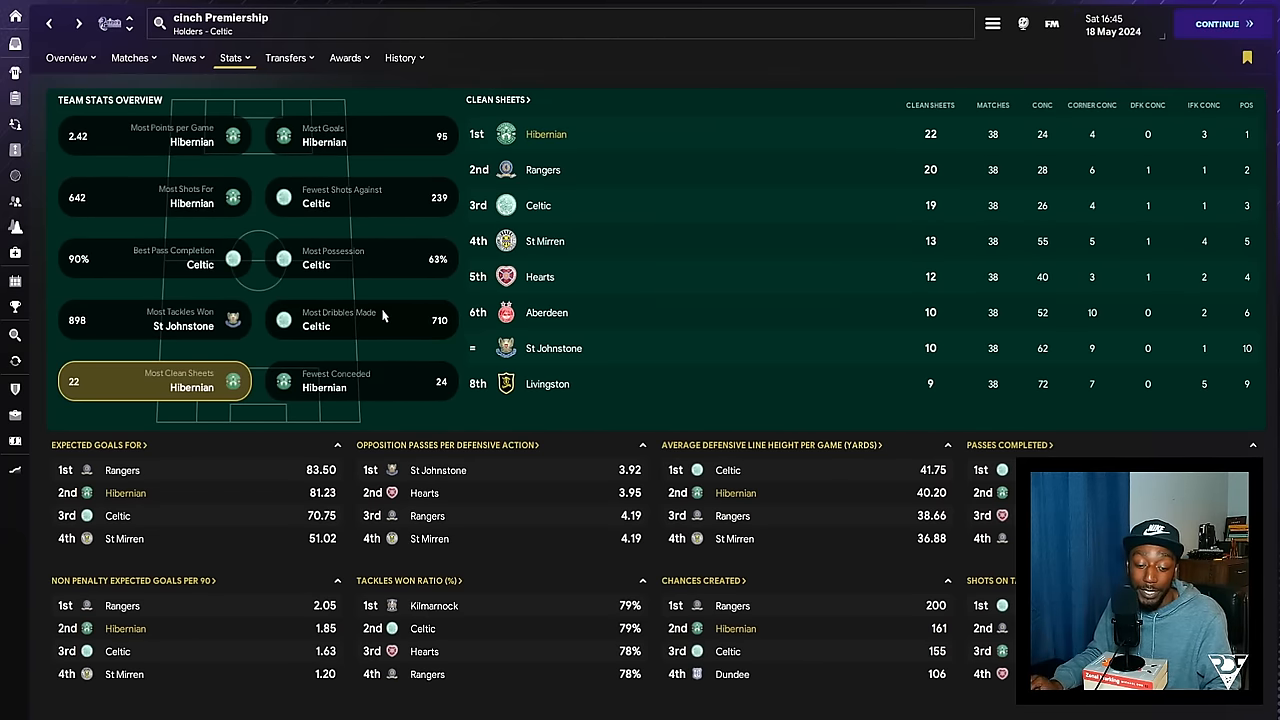
mouse_move(383, 373)
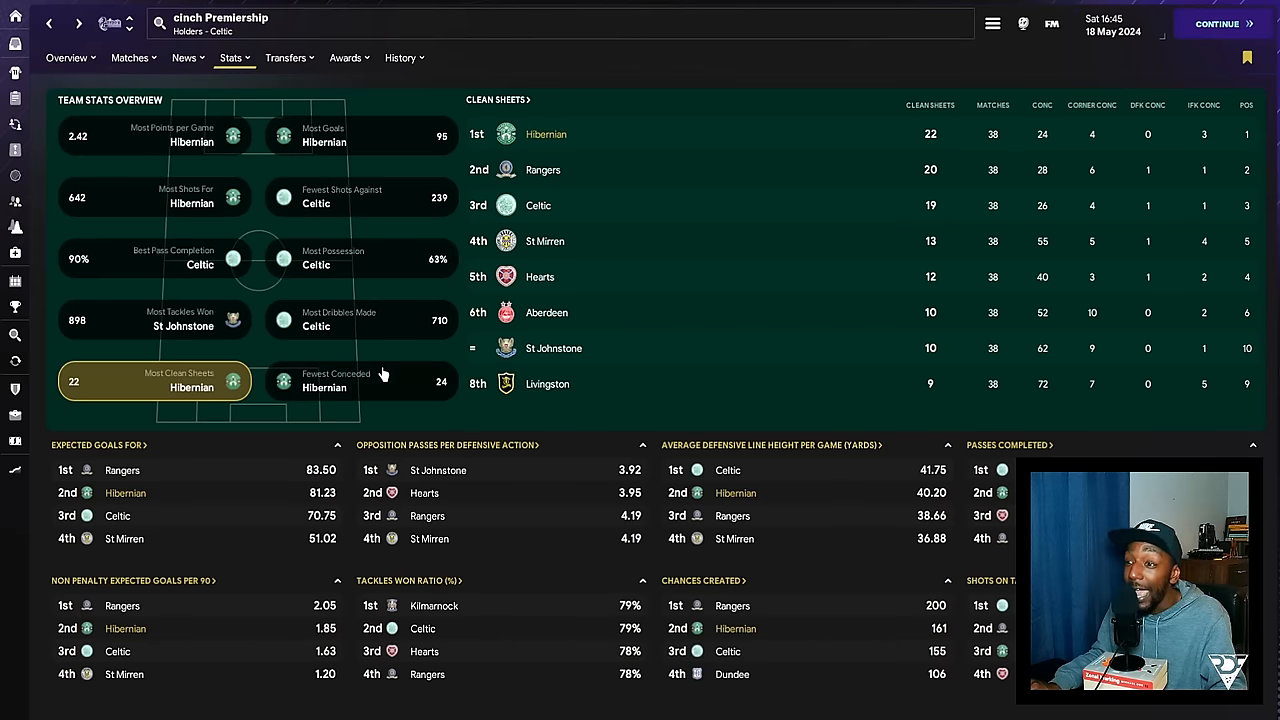
mouse_move(425, 370)
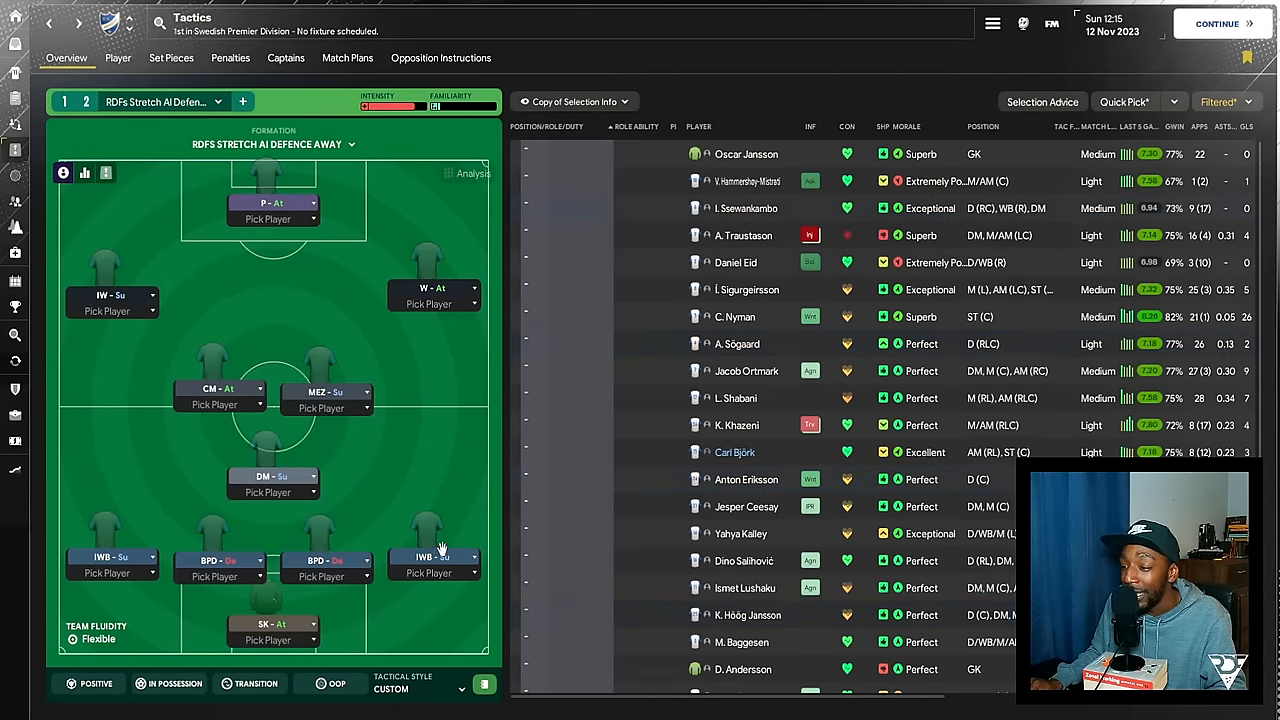
mouse_move(432, 425)
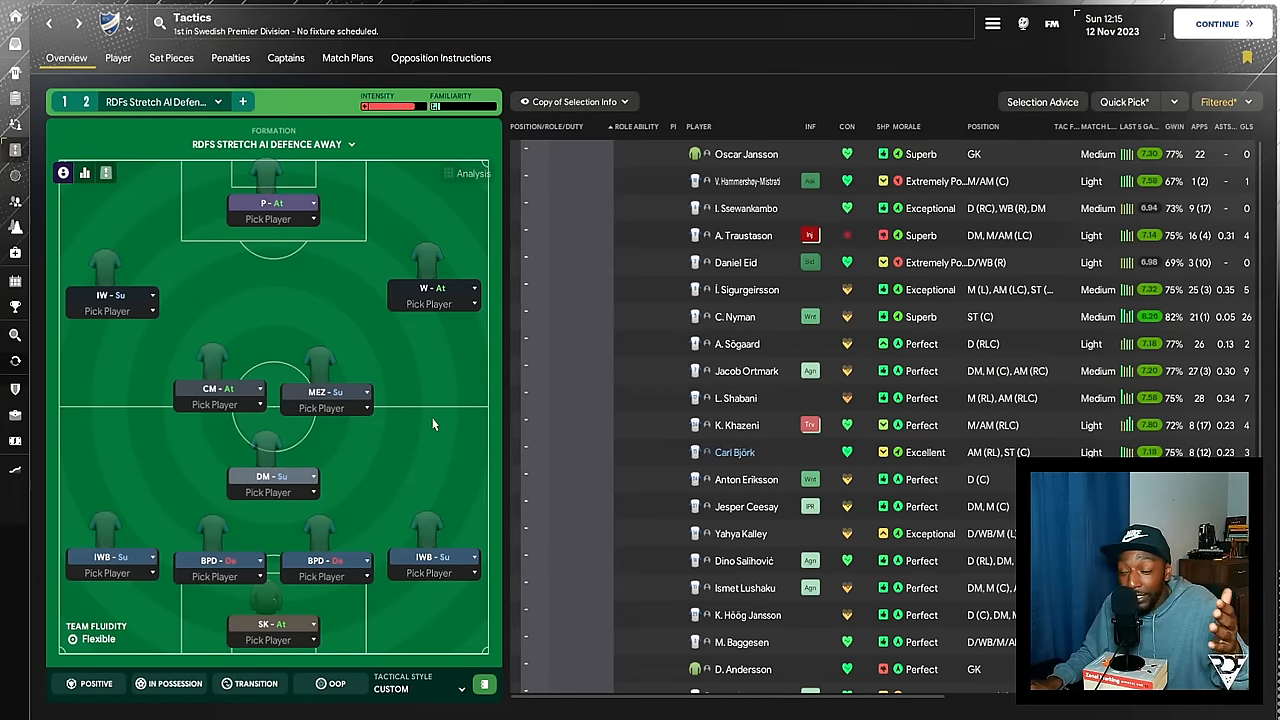
mouse_move(408, 405)
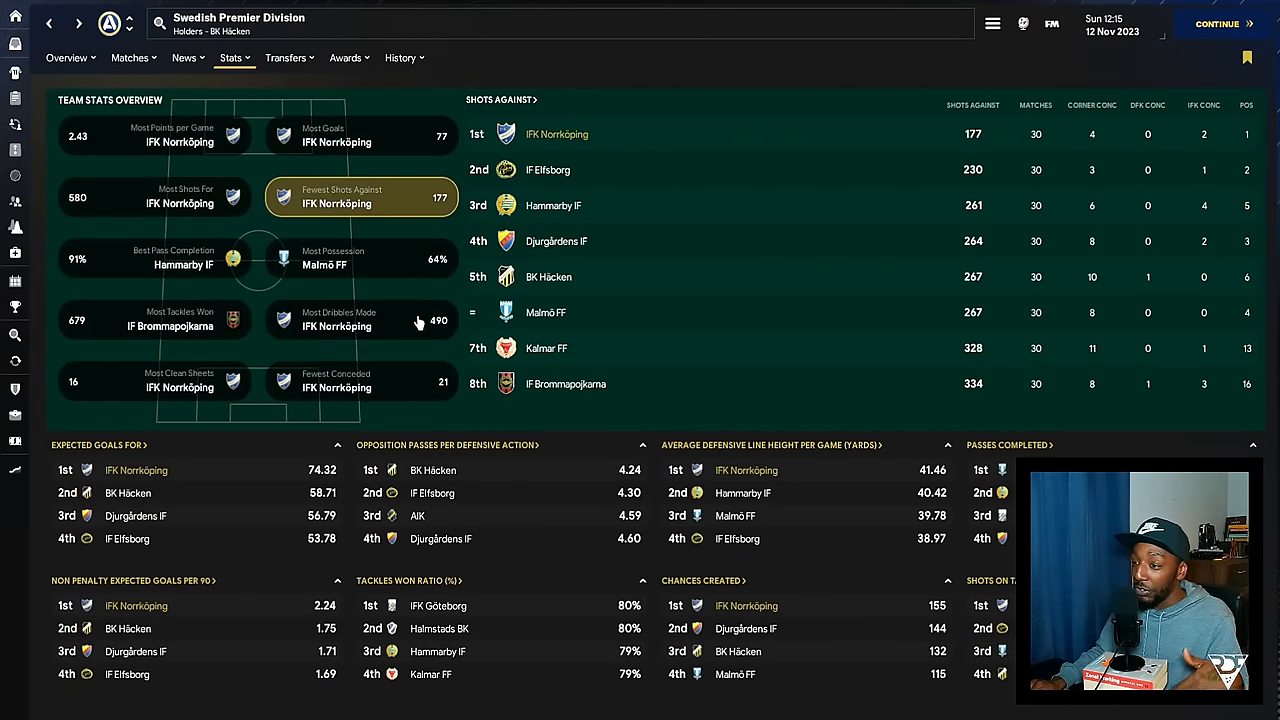
Check the Swedish Premier Division goals conceded ranking, then switch to player stats.
left_click(360, 381)
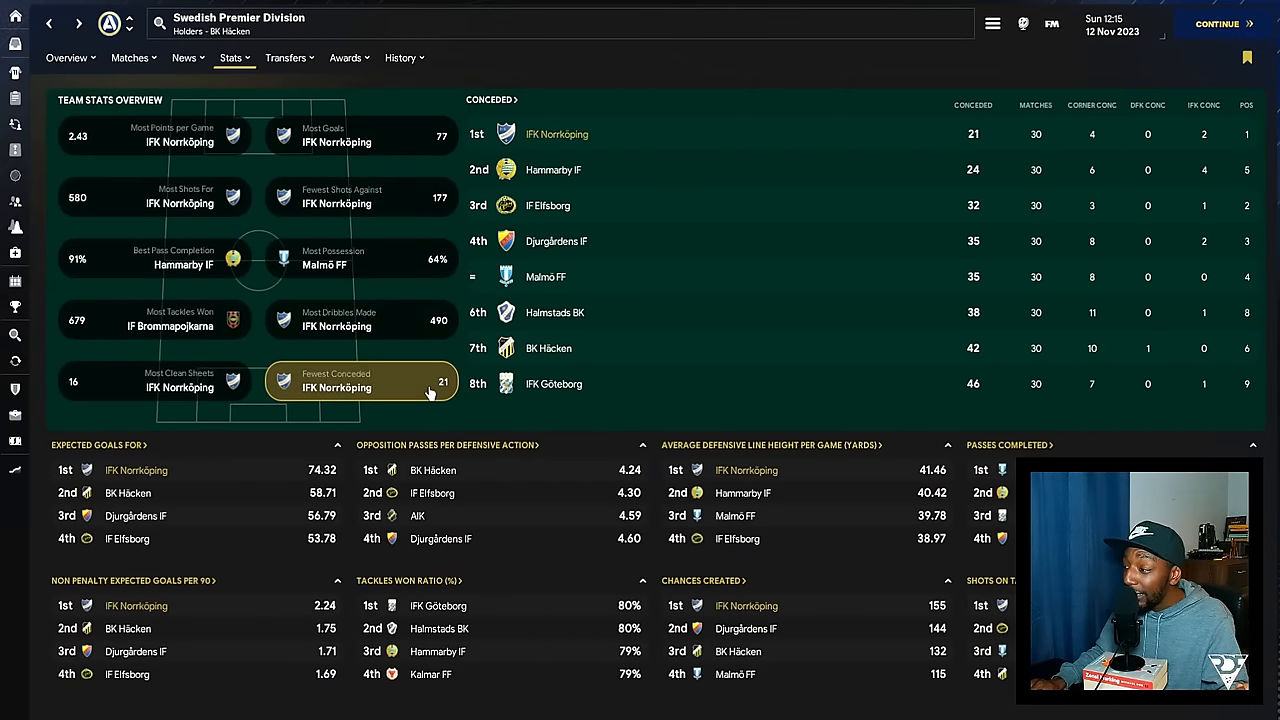
left_click(360, 258)
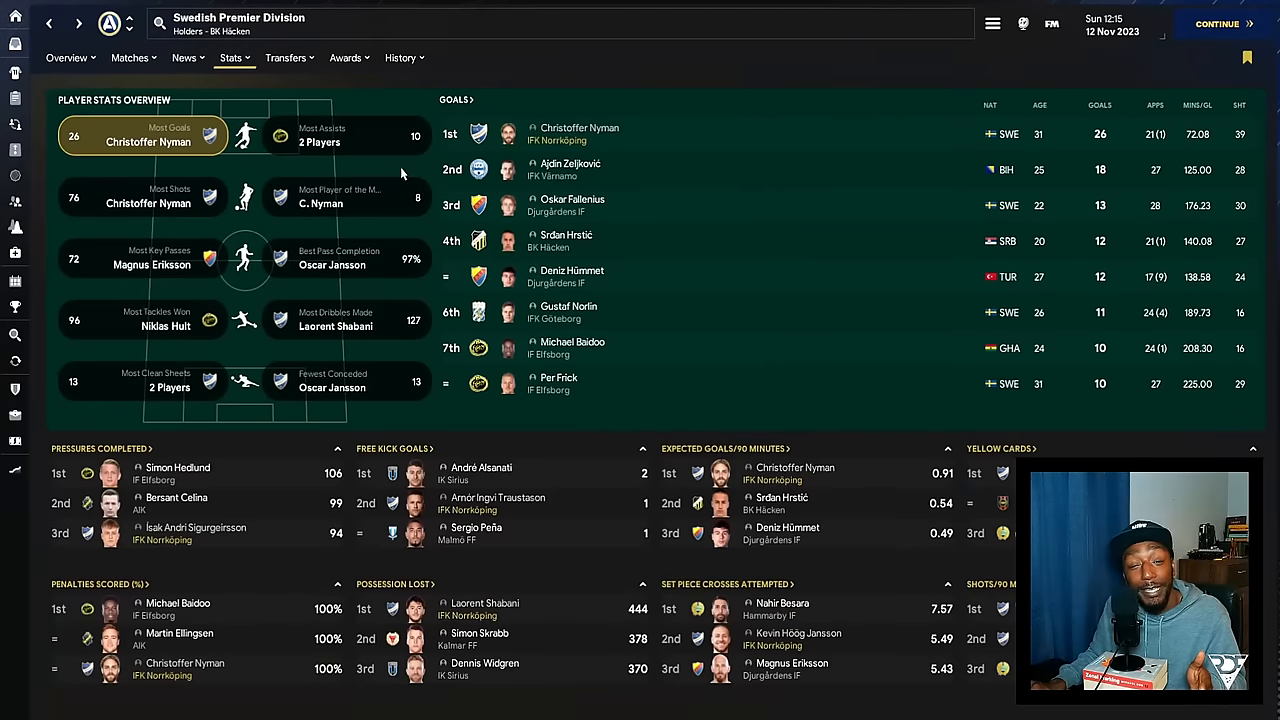
mouse_move(1007, 241)
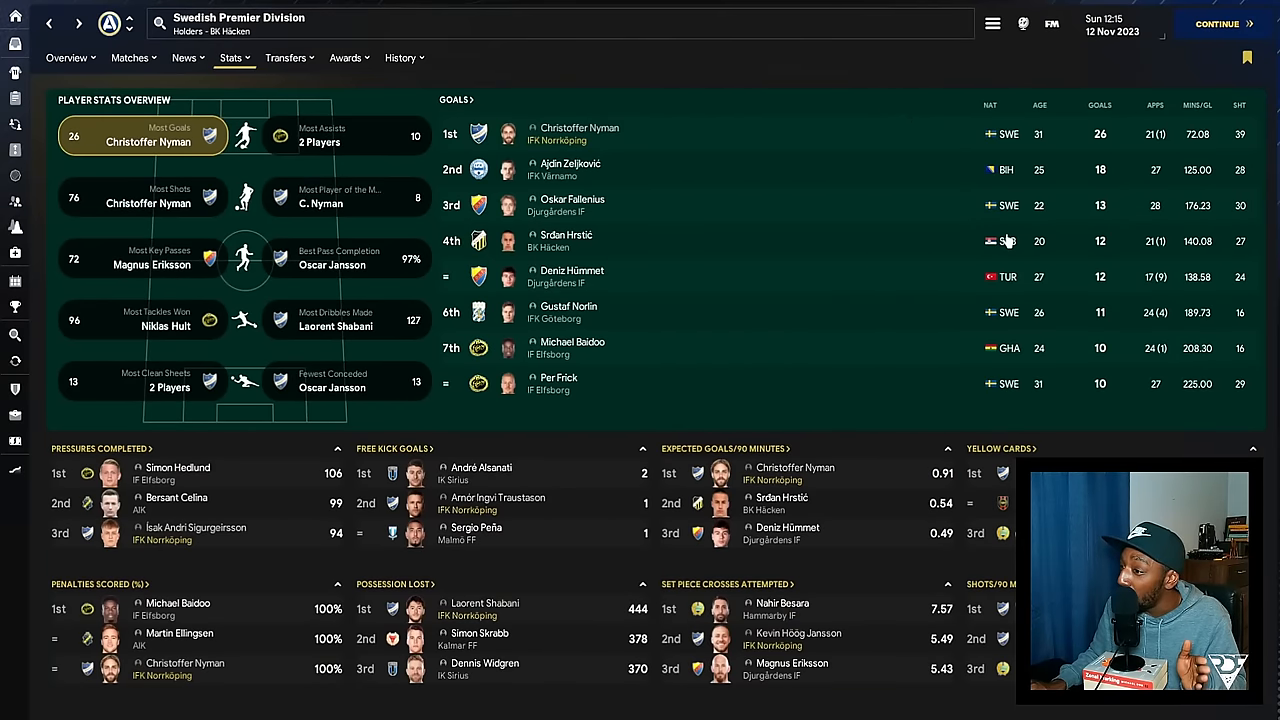
View the Swedish Premier Division's top assists, most shots and Player of the Match leaders.
left_click(345, 135)
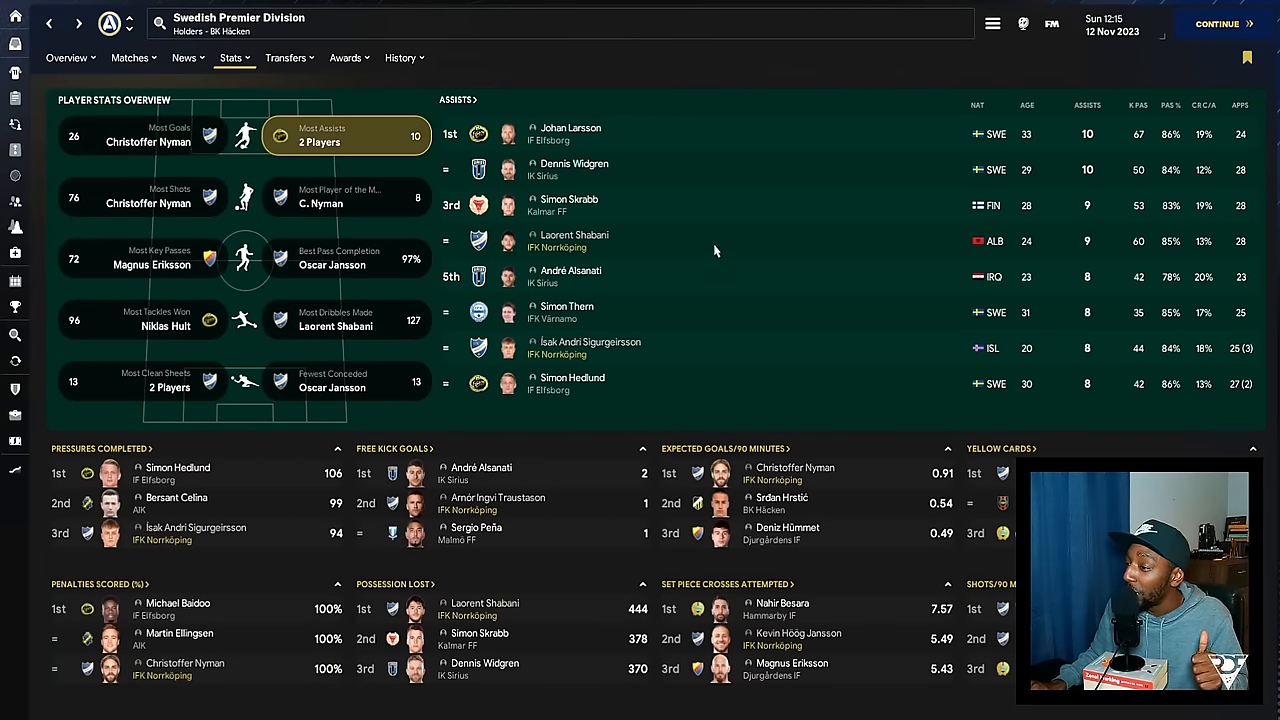
left_click(142, 197)
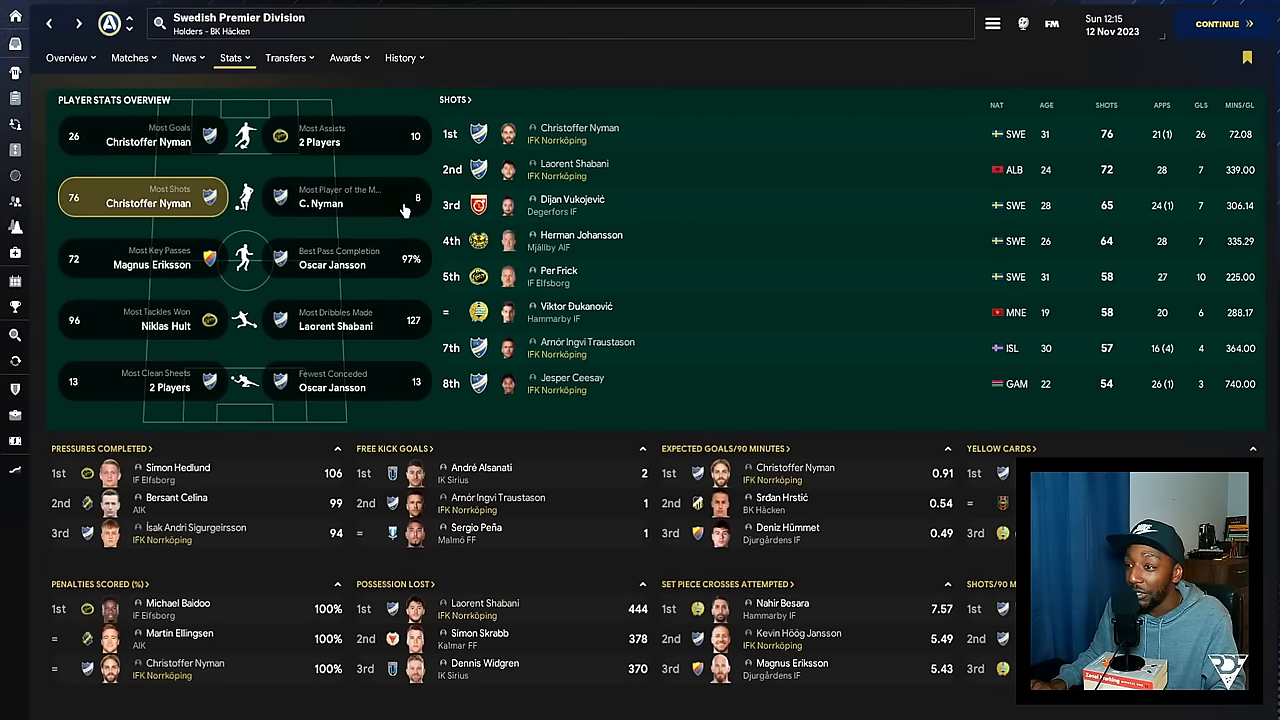
left_click(347, 257)
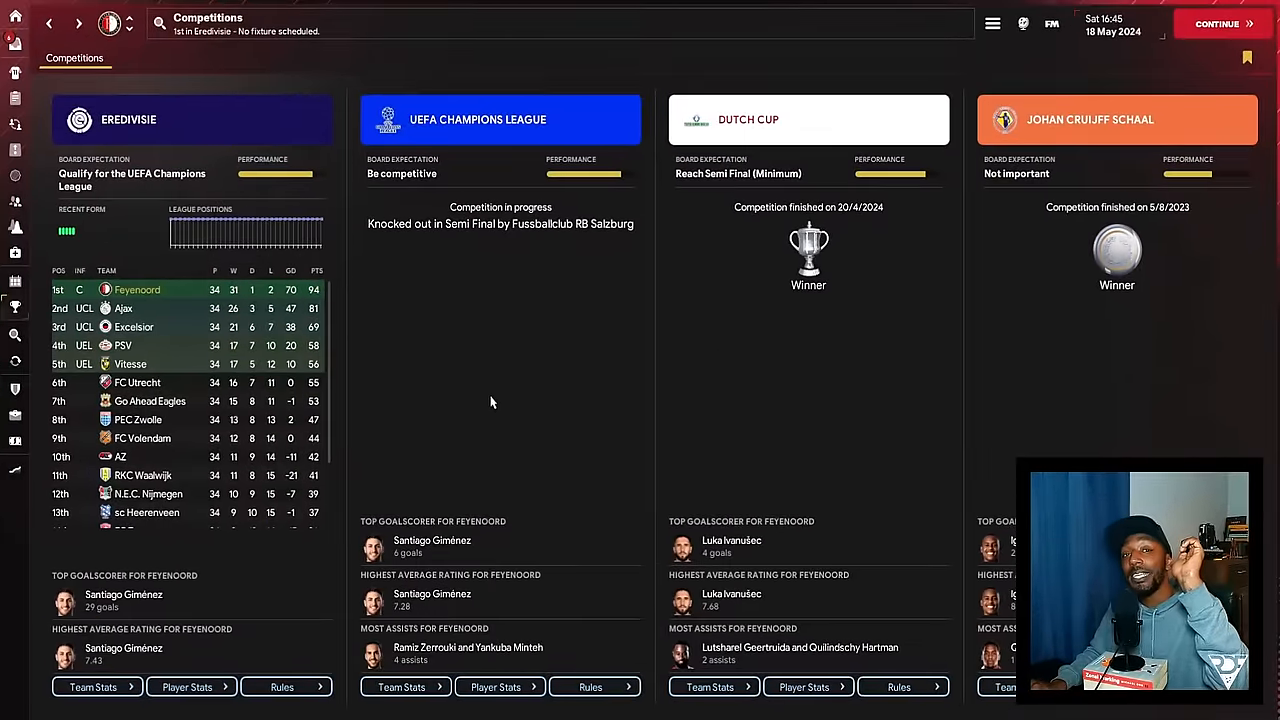
mouse_move(497, 406)
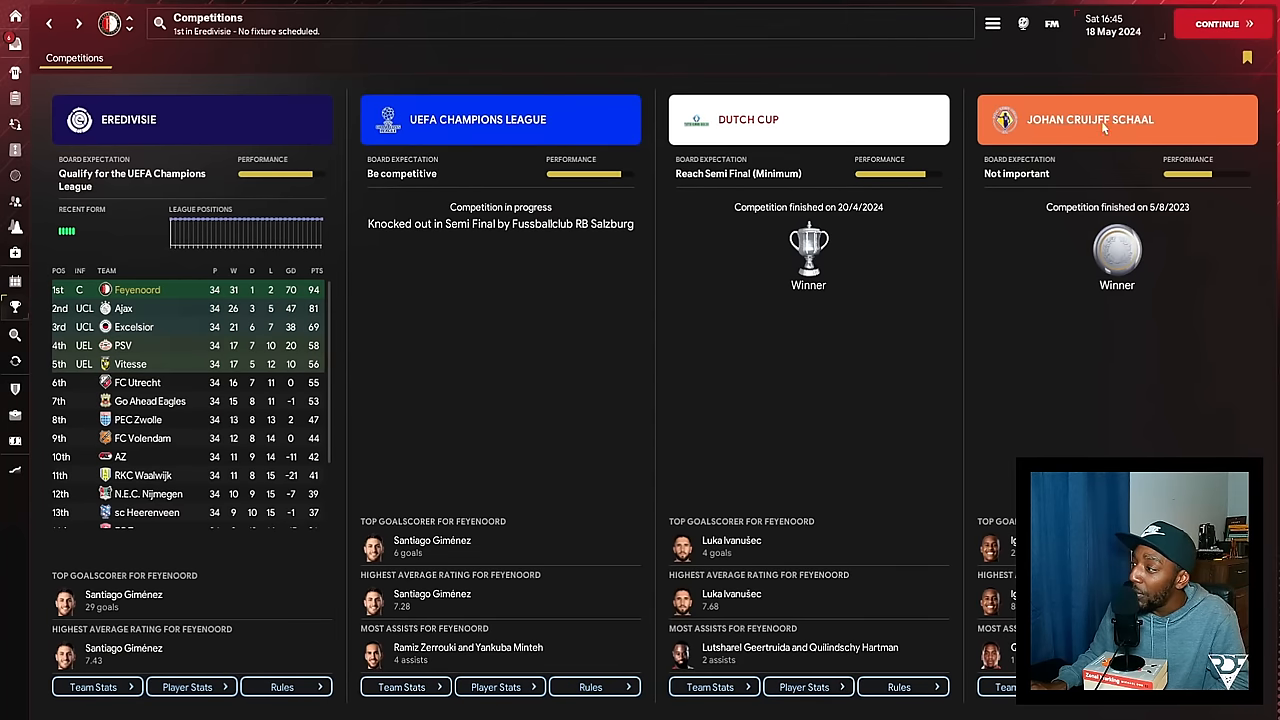
mouse_move(553, 295)
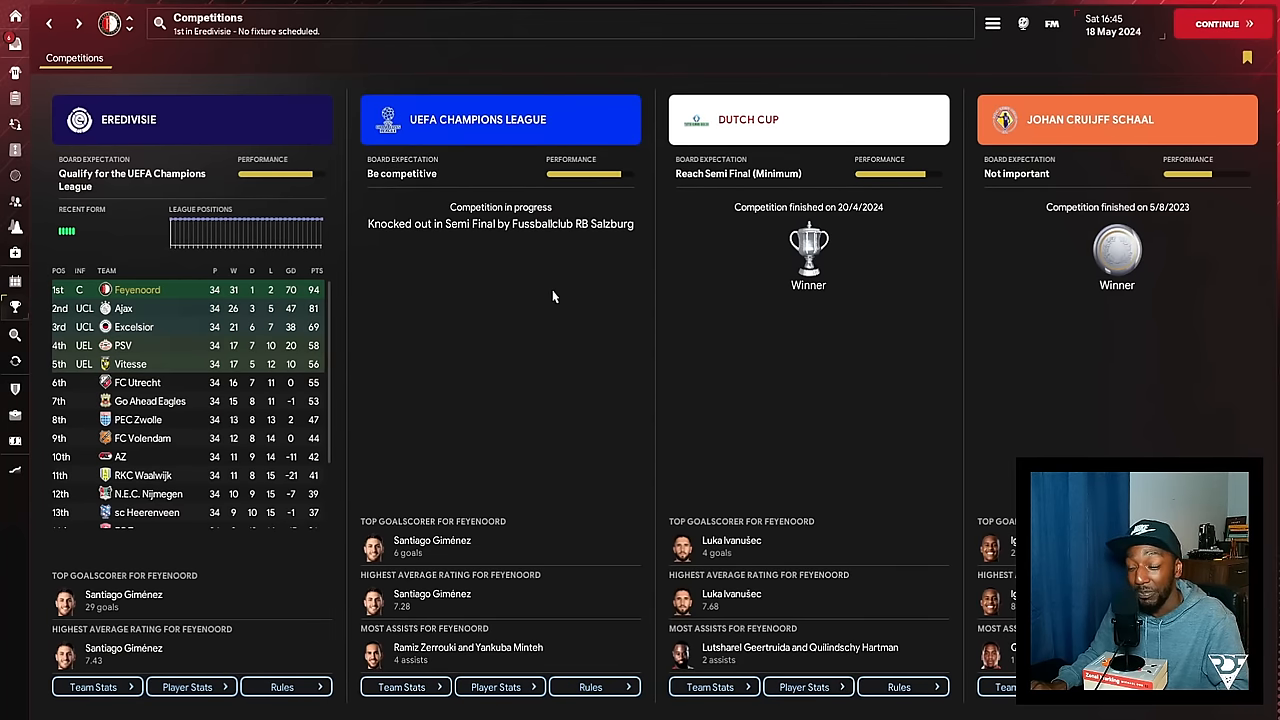
mouse_move(508, 155)
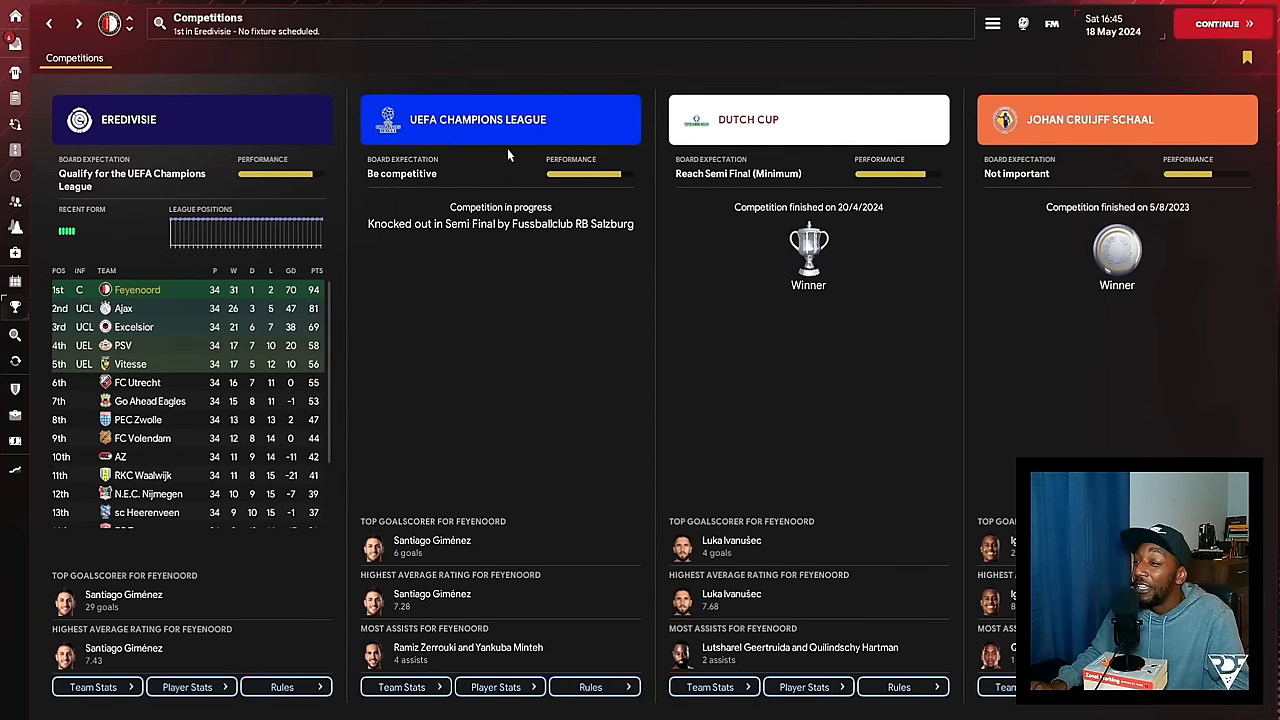
Open the UEFA Champions League details and select the Semi Final stage.
left_click(500, 119)
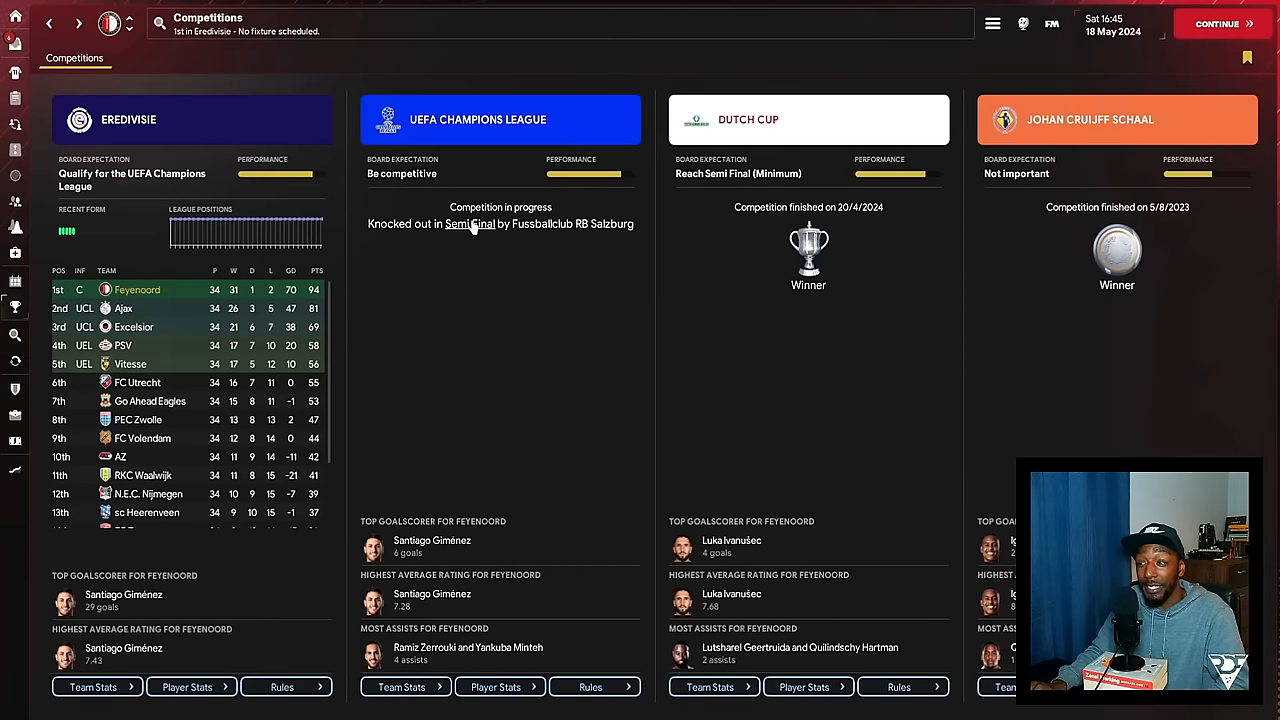
left_click(477, 119)
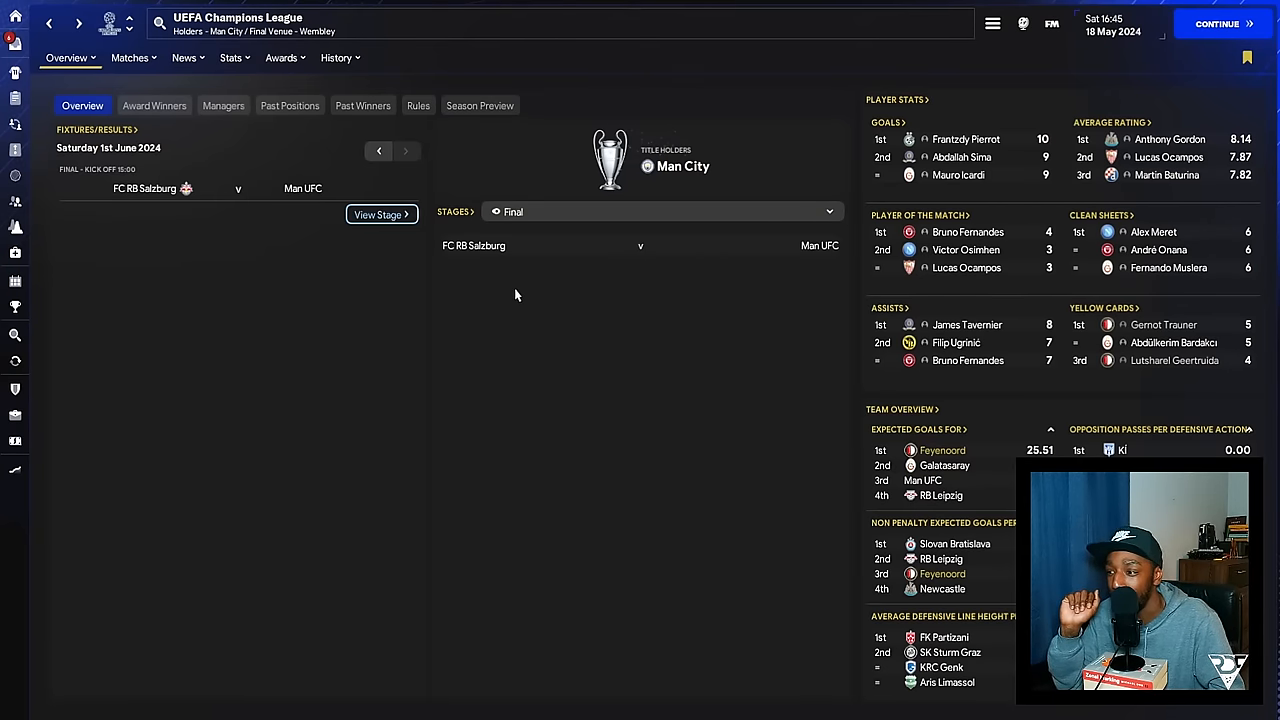
left_click(660, 211)
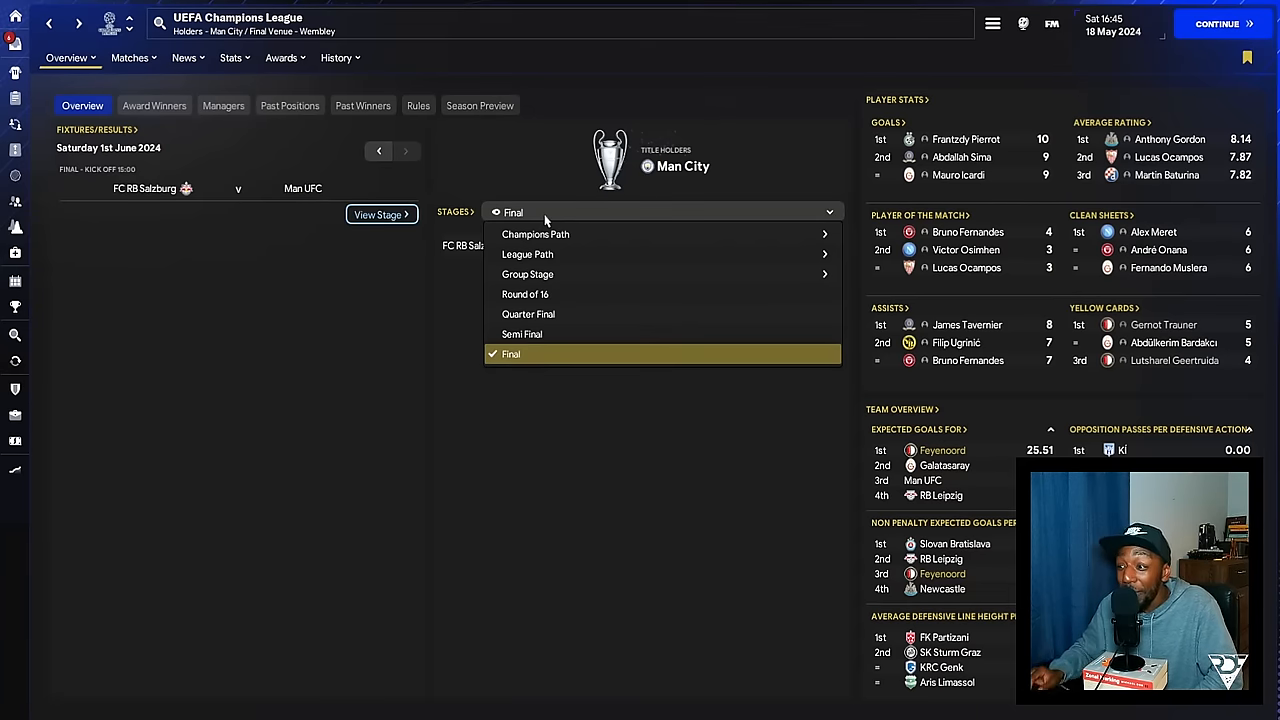
left_click(522, 334)
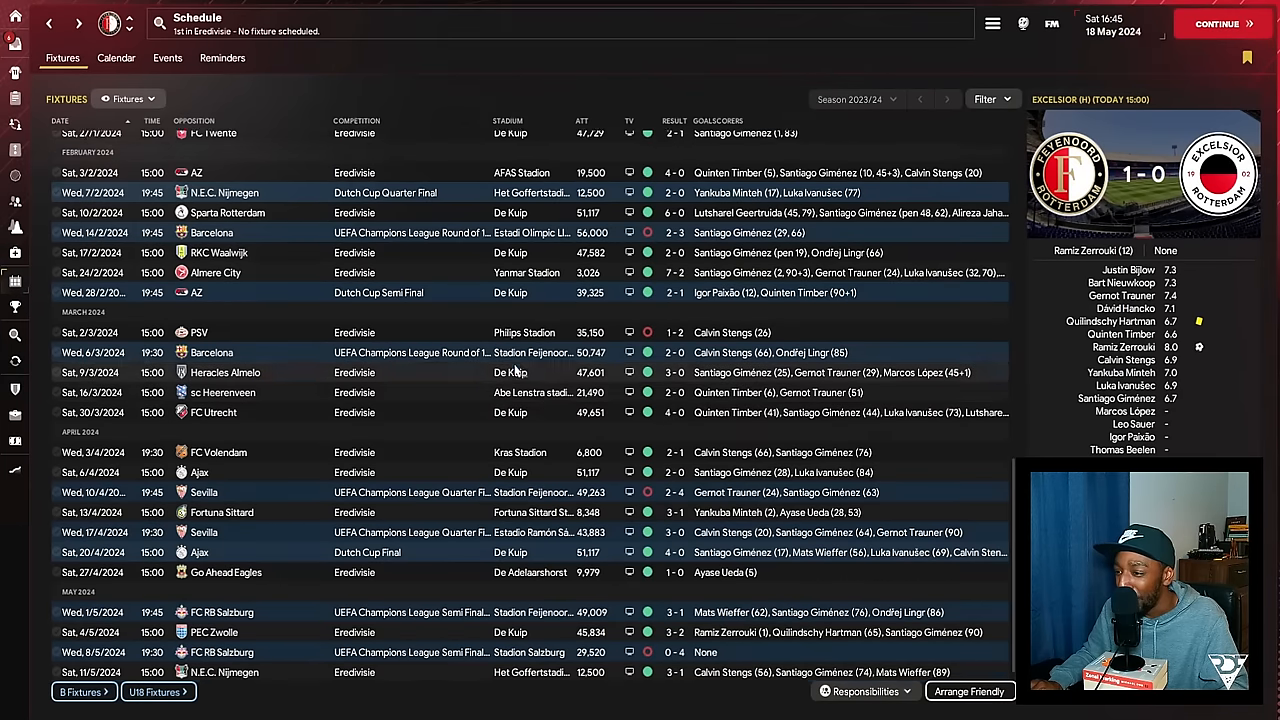
Scroll through Feyenoord's 2023/24 fixtures and results.
scroll("down", 3)
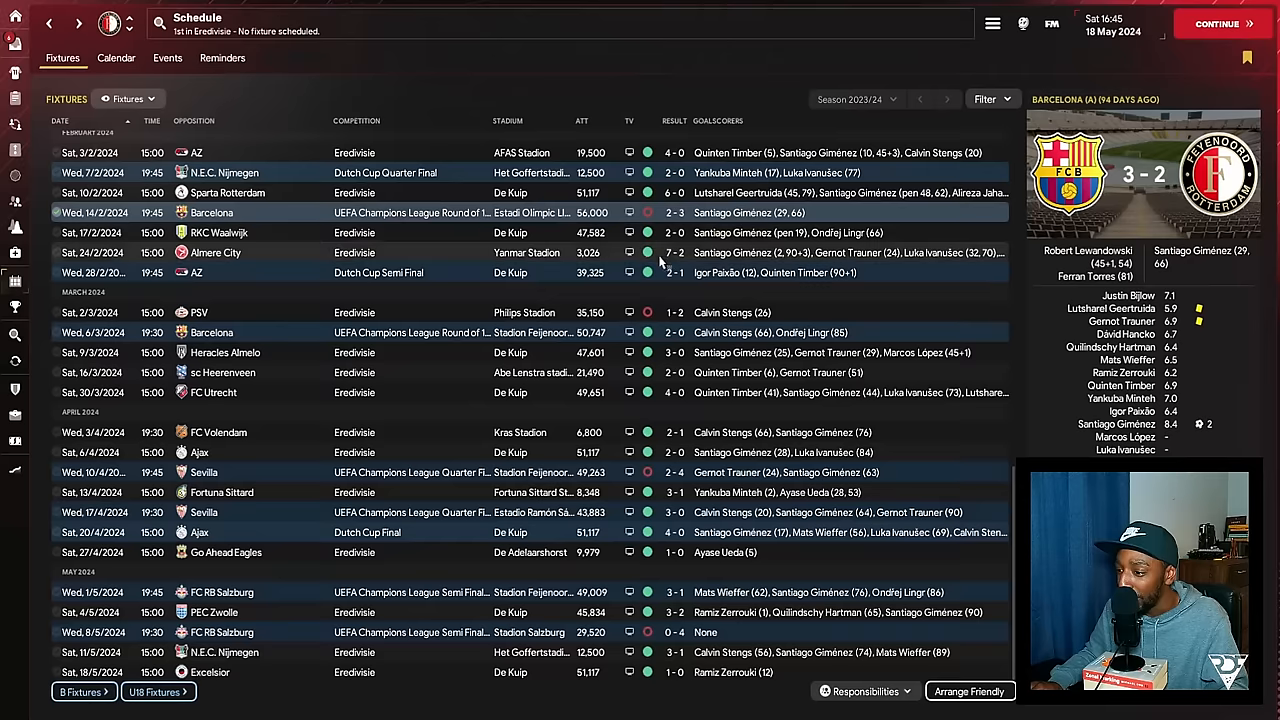
mouse_move(575, 312)
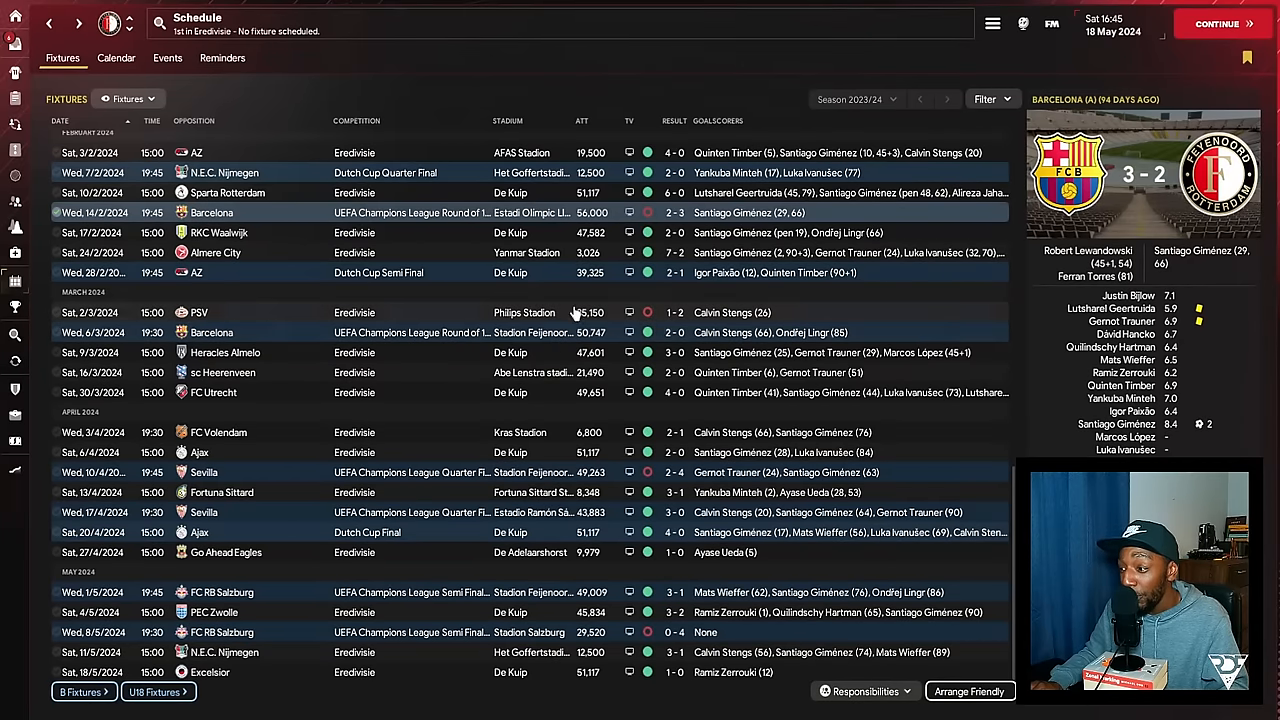
mouse_move(435, 358)
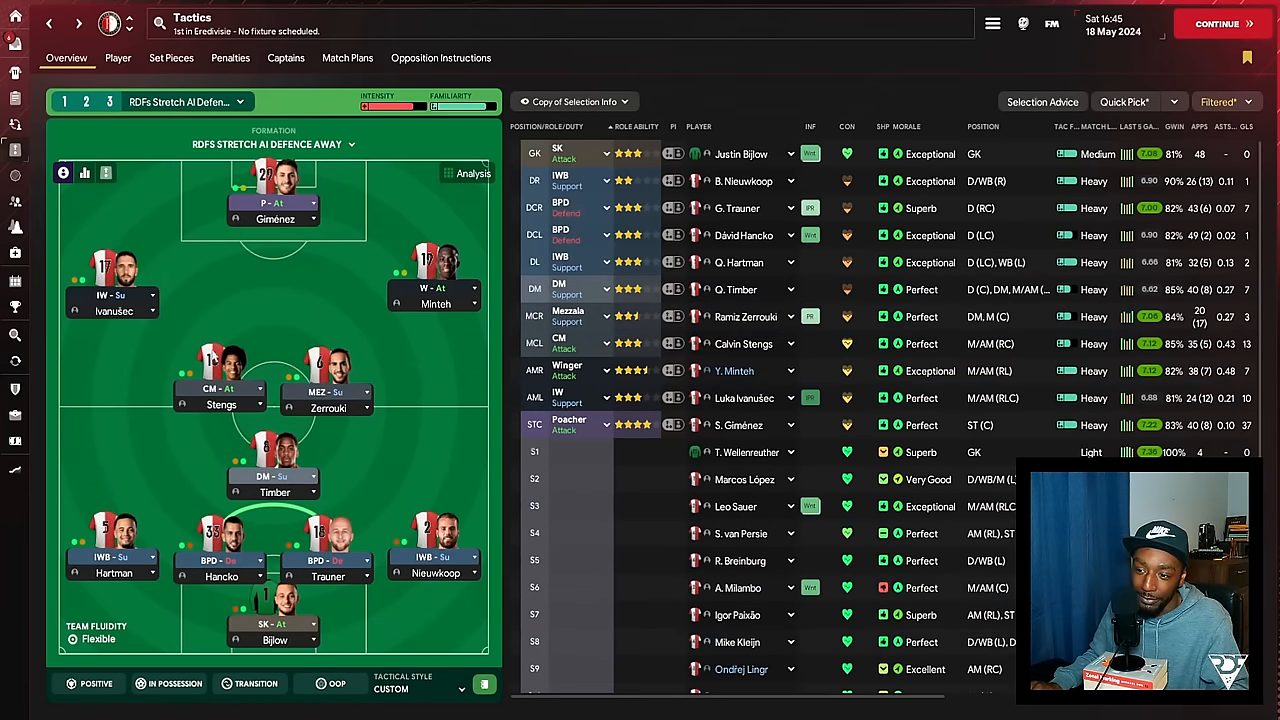
mouse_move(398, 430)
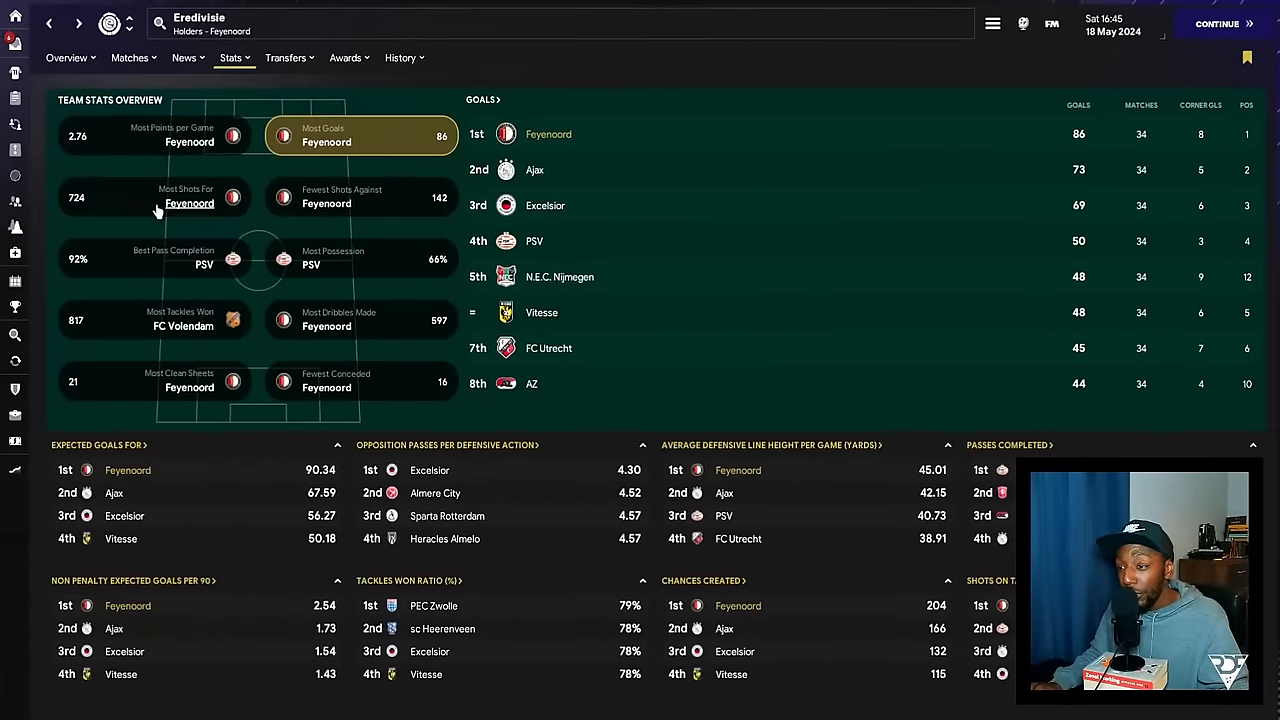
Rank Eredivisie teams by dribbles made, clean sheets, then average possession.
left_click(360, 320)
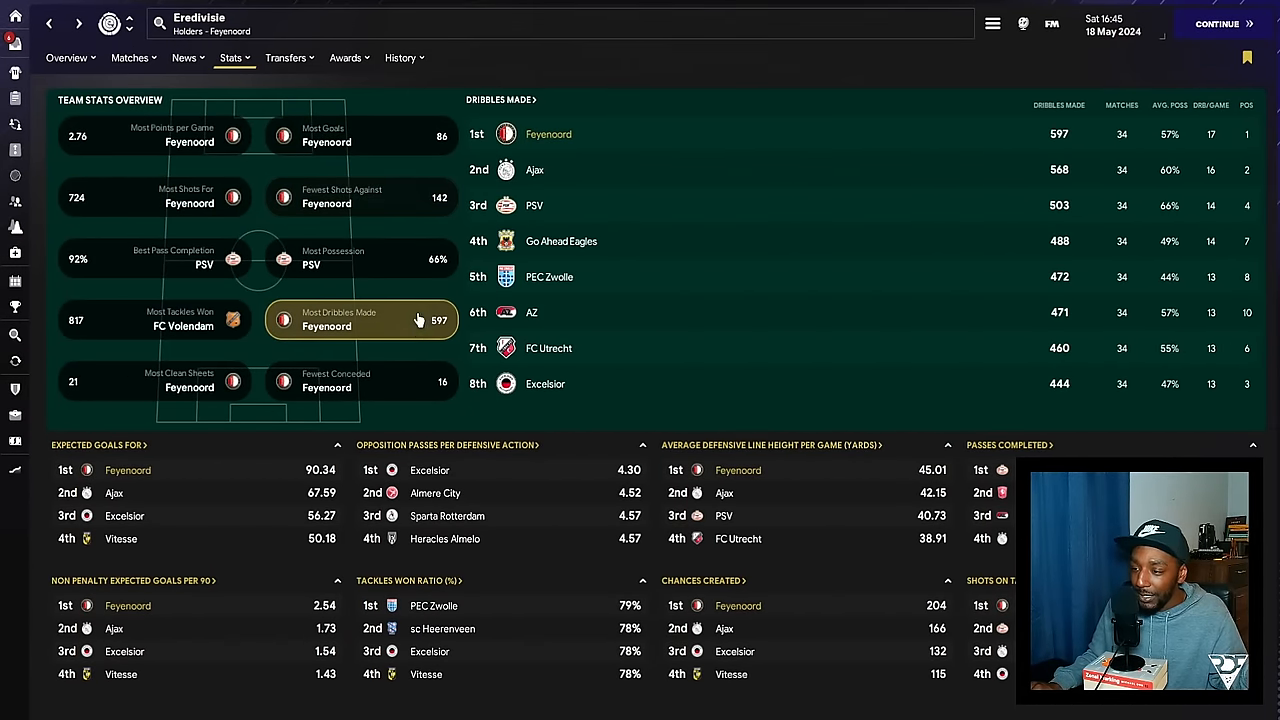
left_click(155, 381)
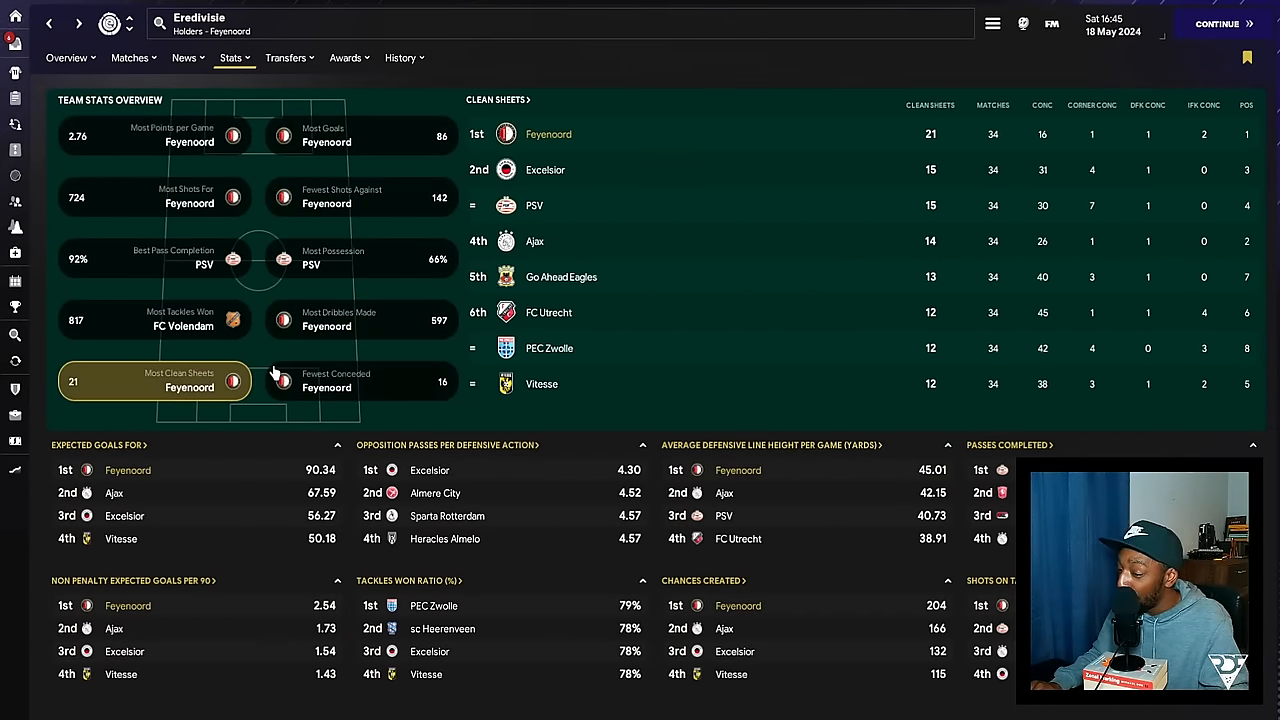
left_click(360, 258)
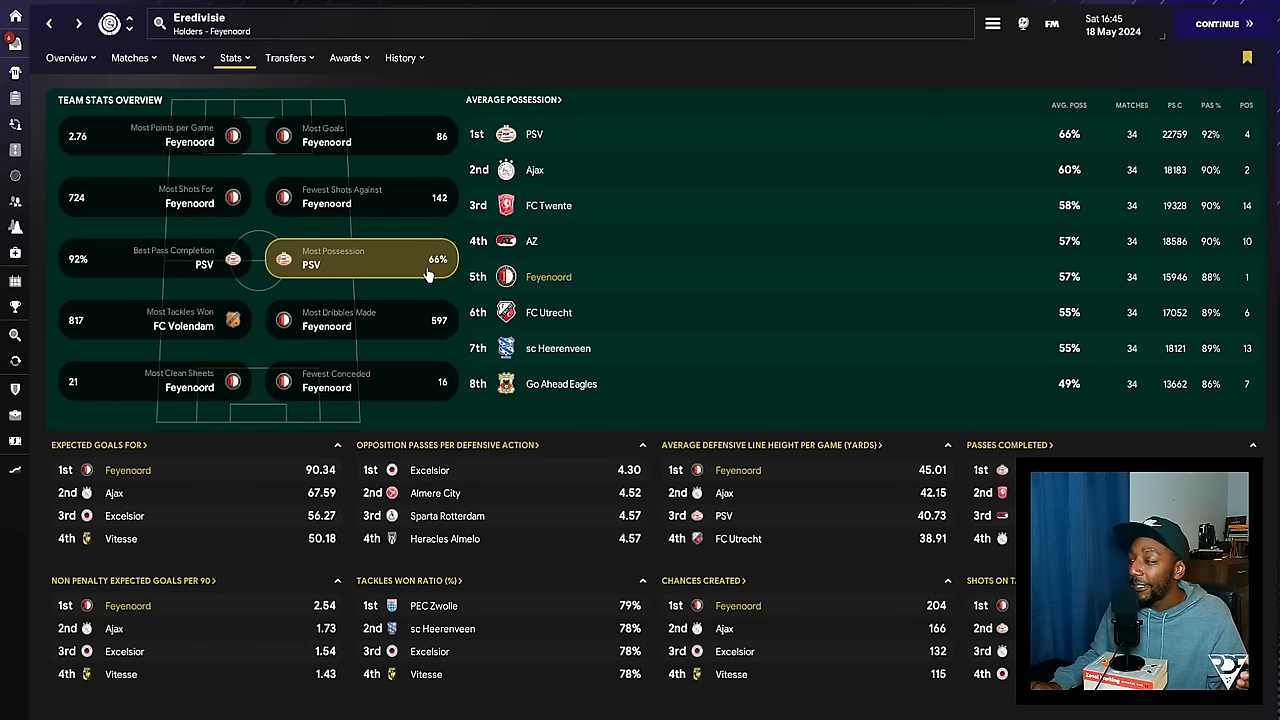
mouse_move(728, 303)
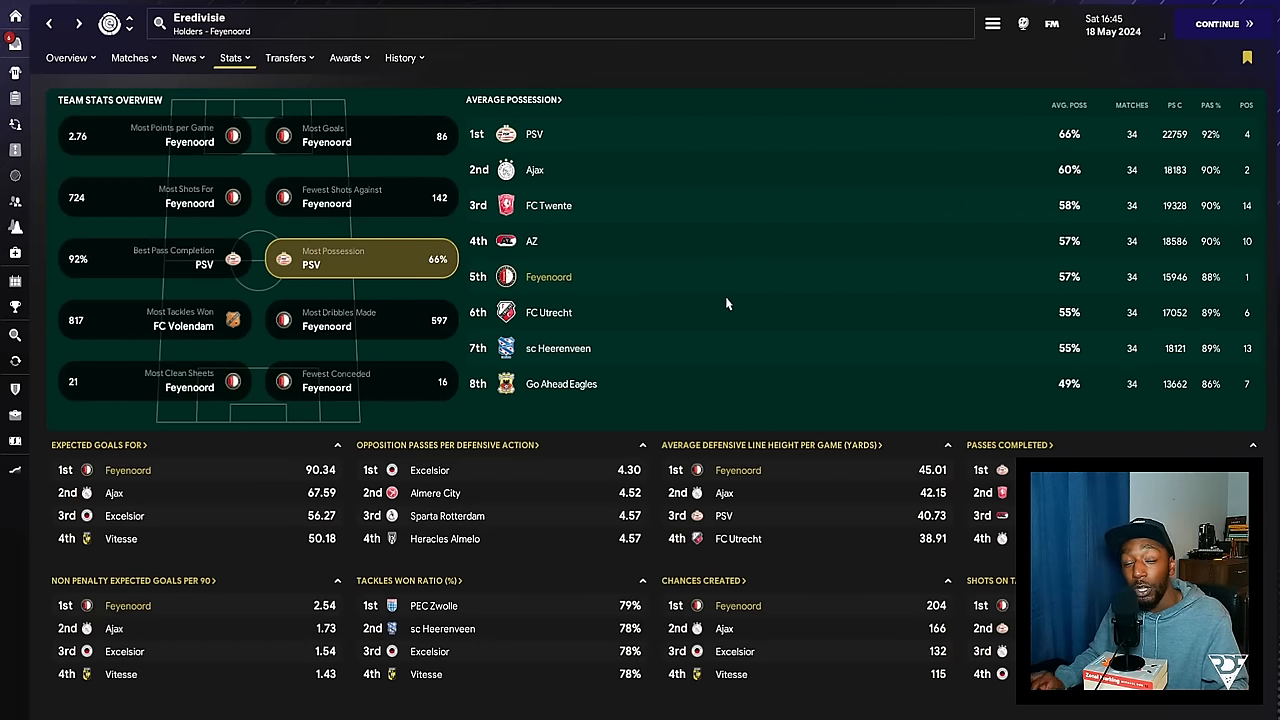